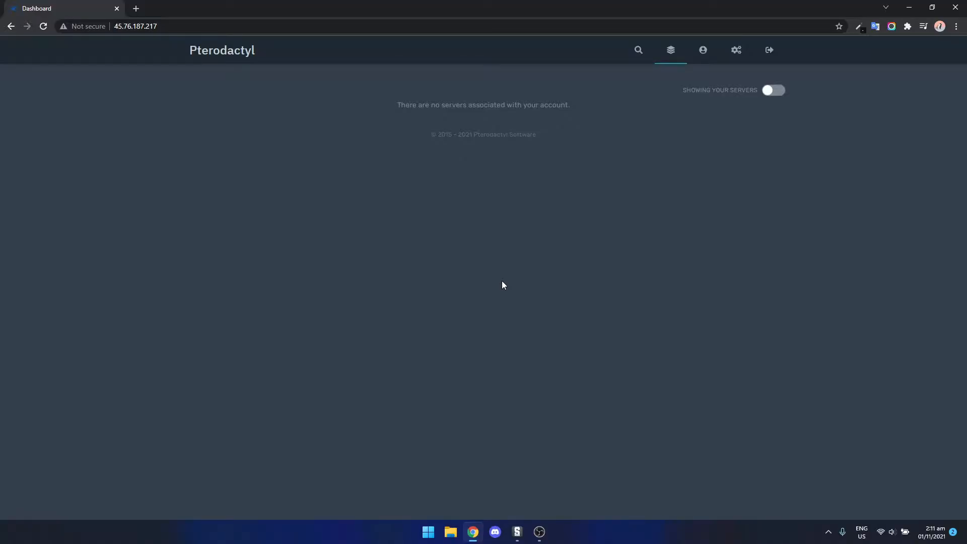
mouse_move(267, 63)
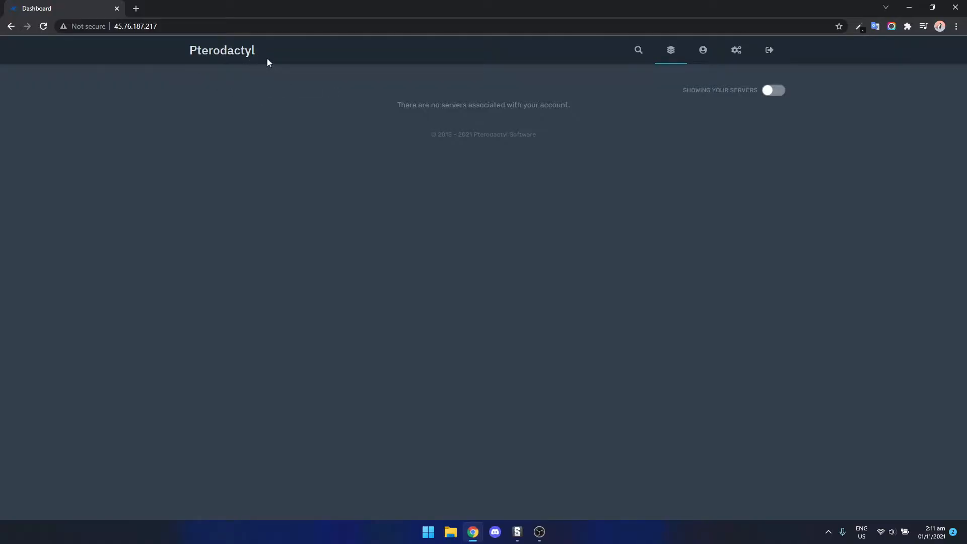
mouse_move(267, 135)
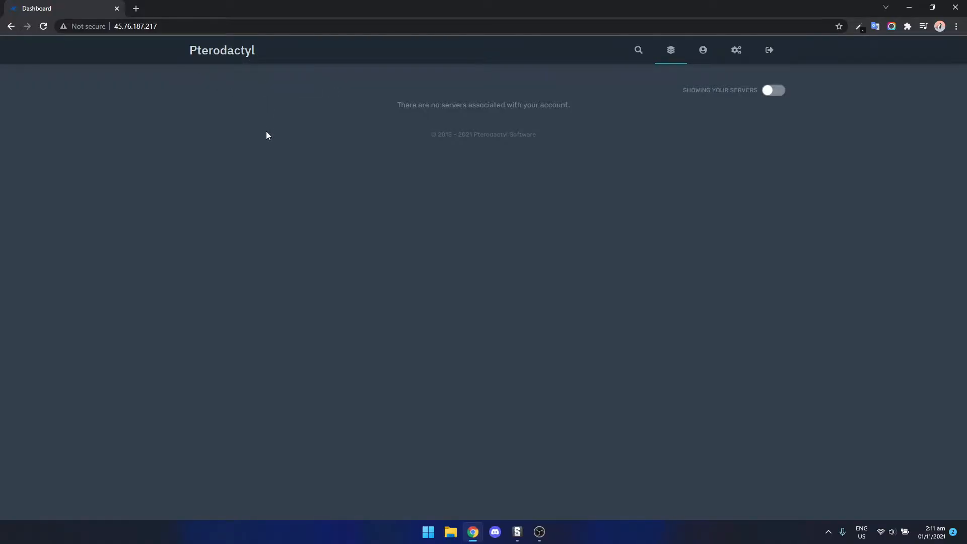
mouse_move(602, 385)
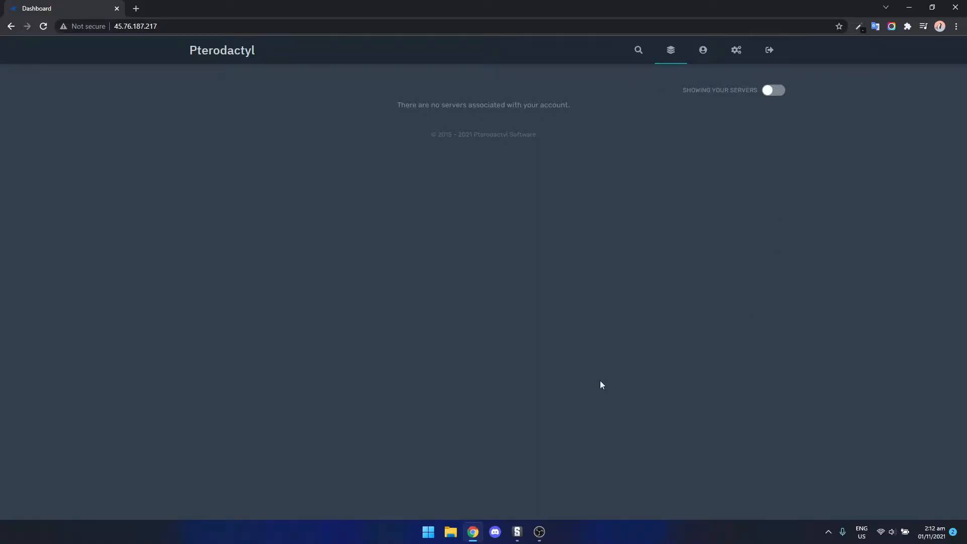
mouse_move(920, 79)
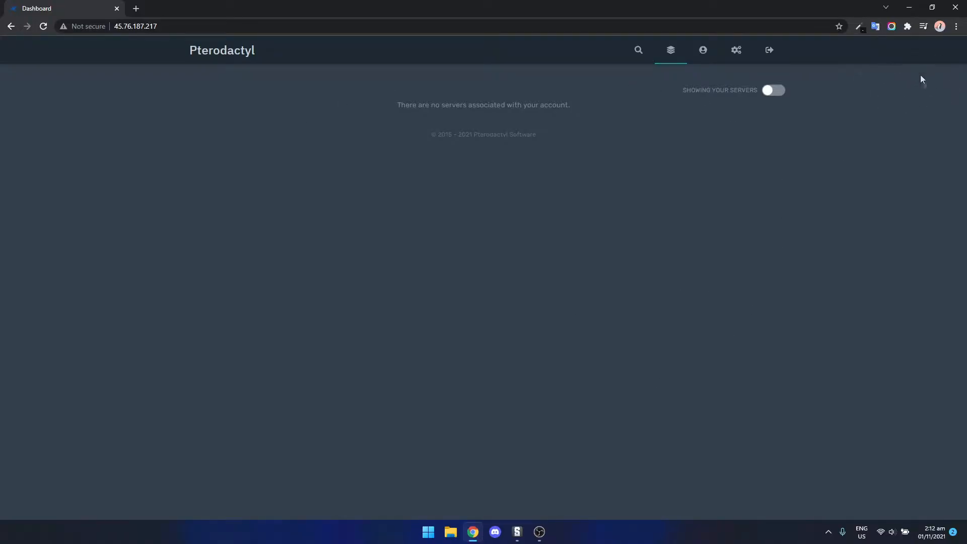
mouse_move(767, 126)
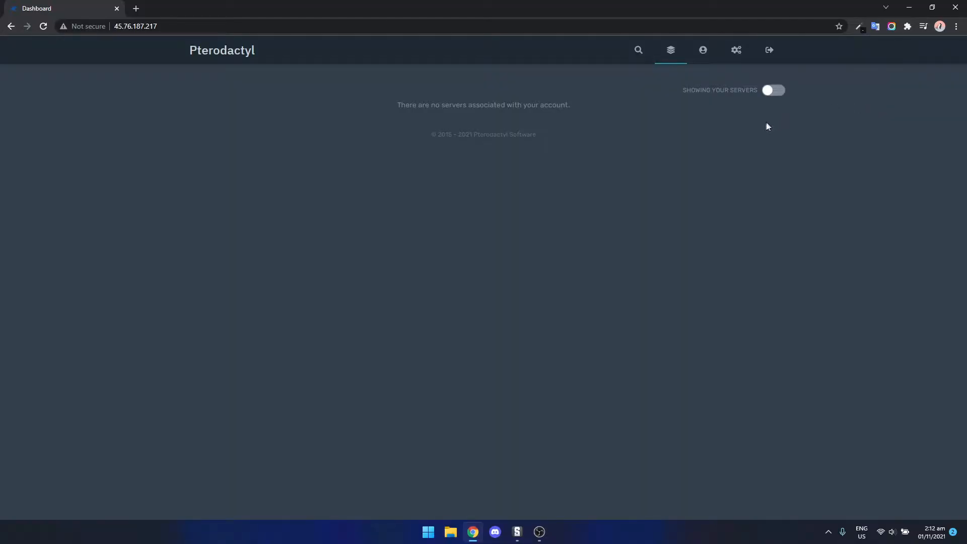
mouse_move(522, 104)
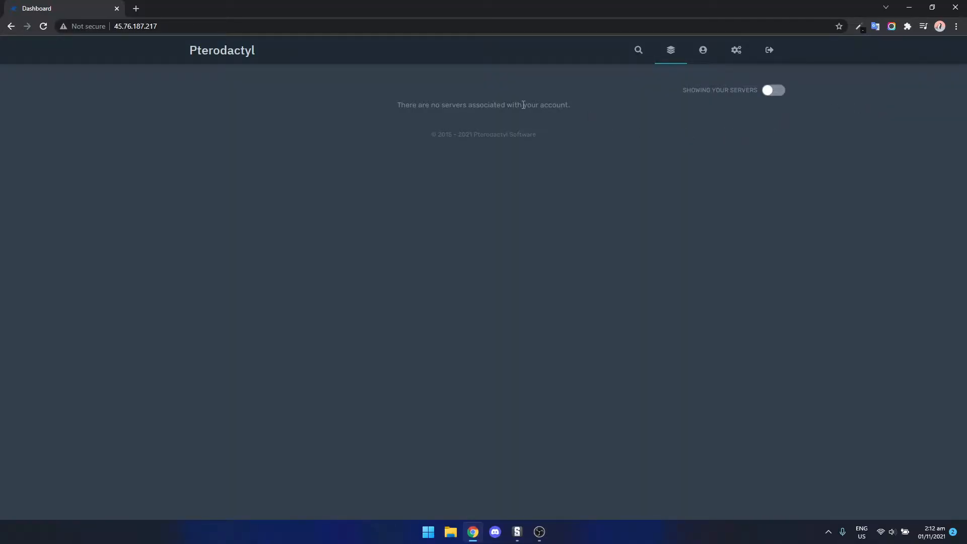
mouse_move(229, 60)
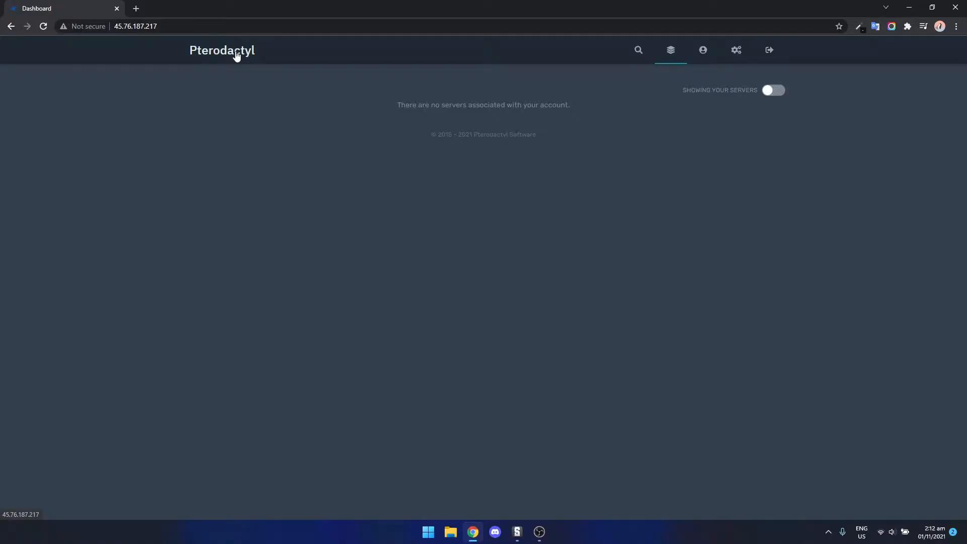
mouse_move(496, 216)
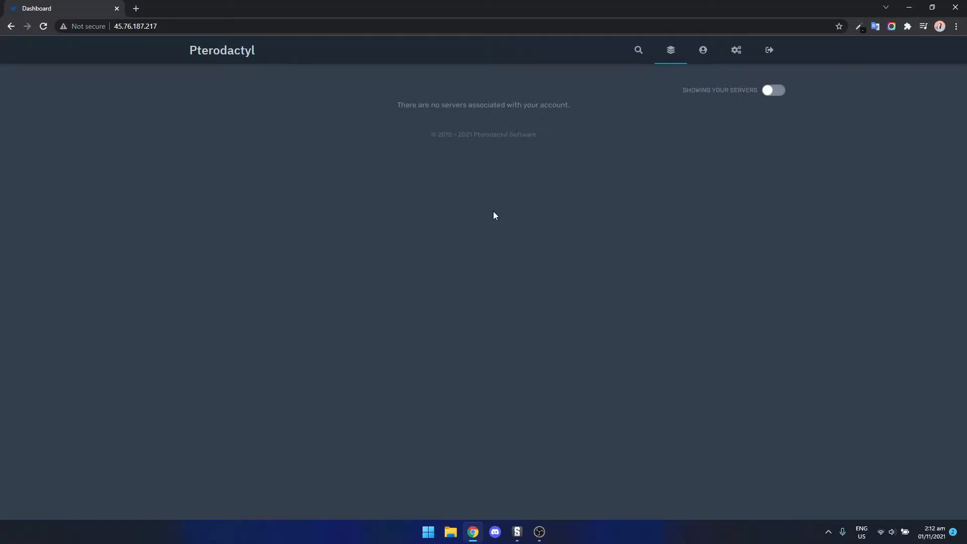
mouse_move(538, 182)
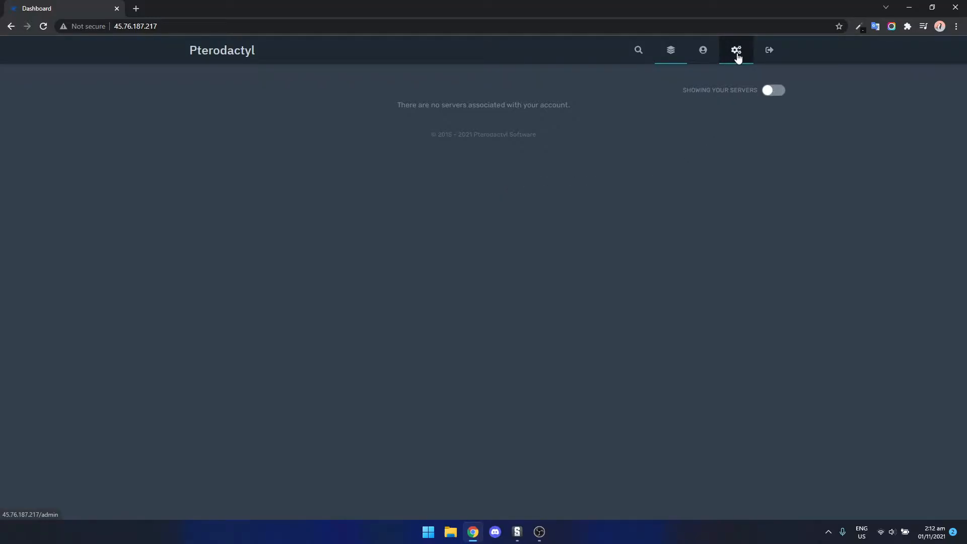
From the admin Nests page, create and save a nest named 'Custom'.
click(735, 50)
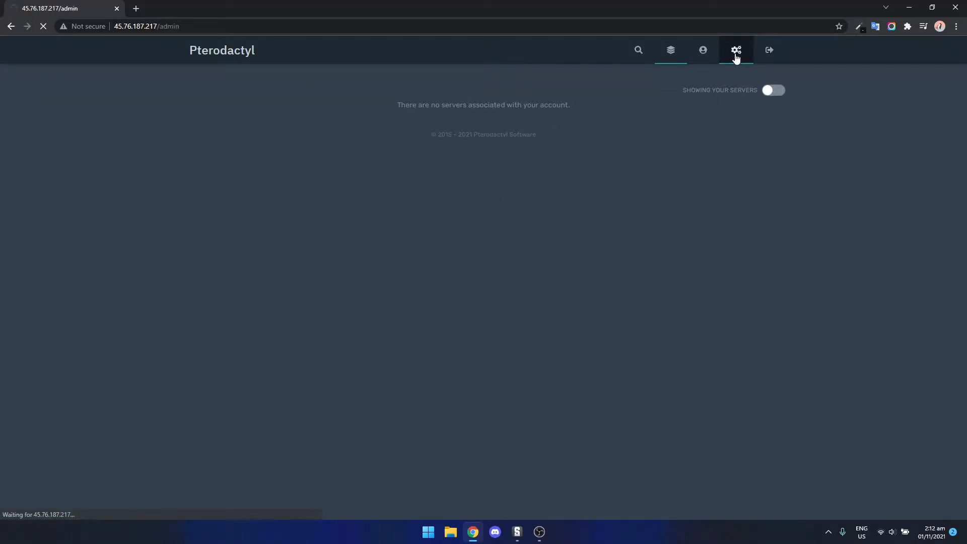
click(735, 50)
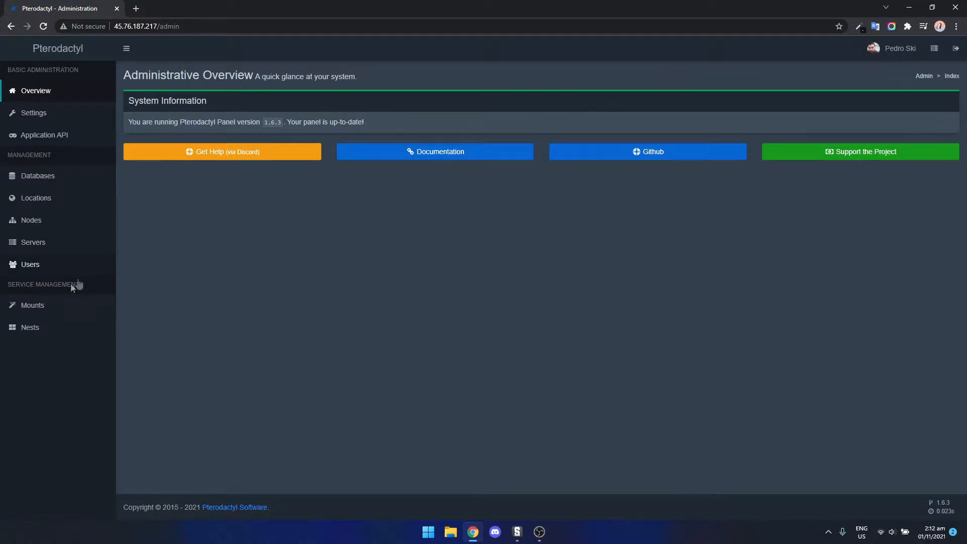
mouse_move(29, 327)
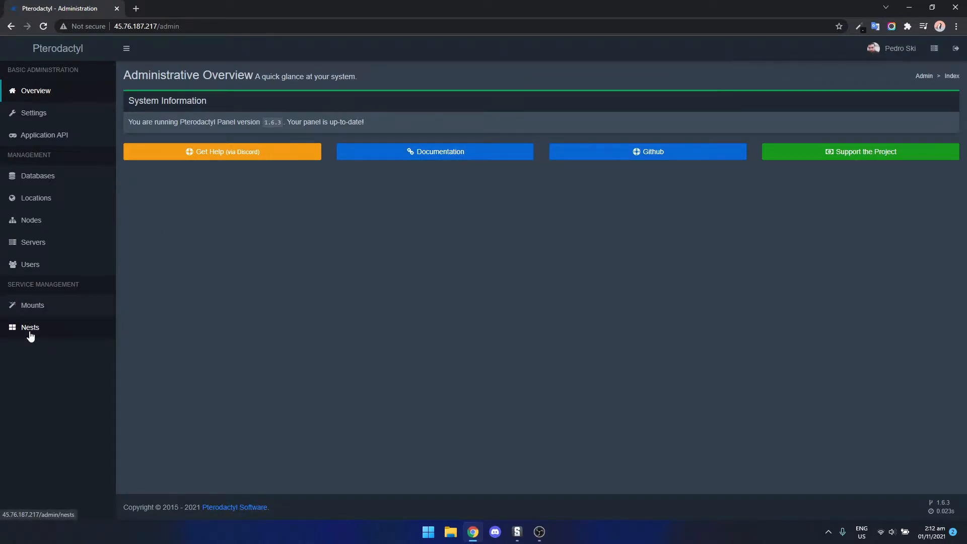
click(29, 327)
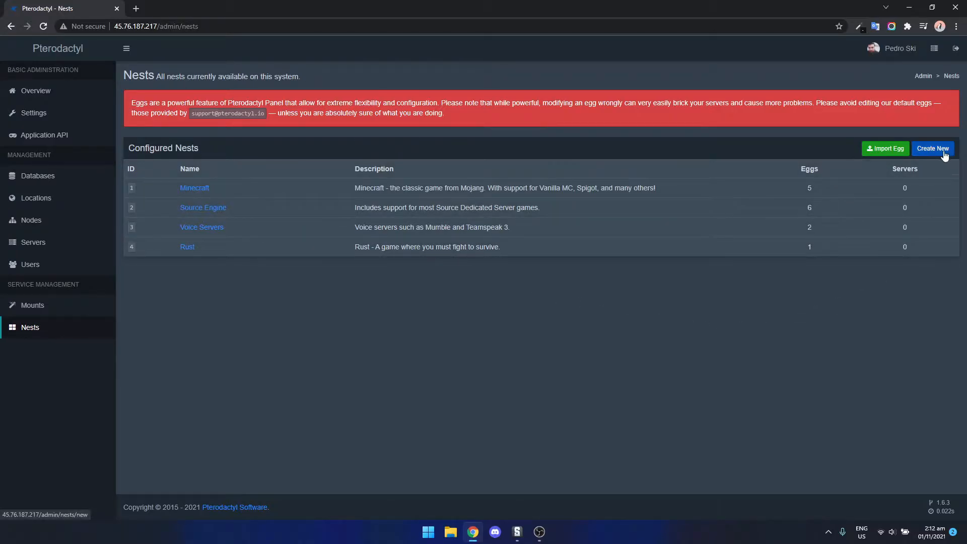
click(931, 148)
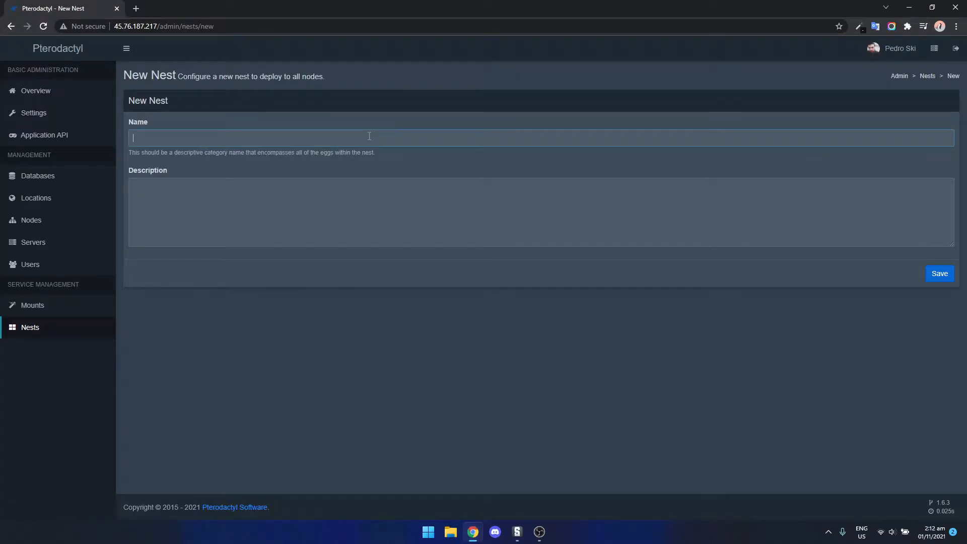
text(Custom)
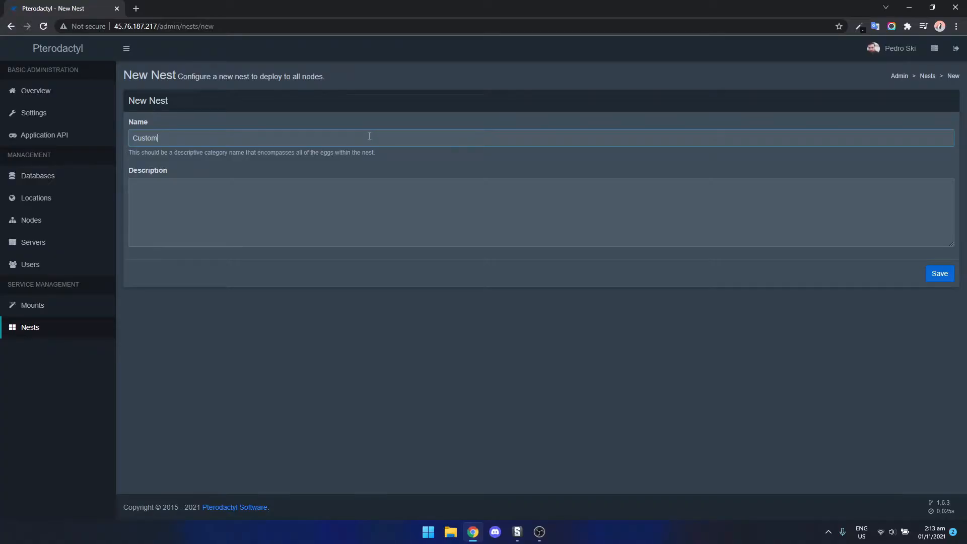
mouse_move(157, 99)
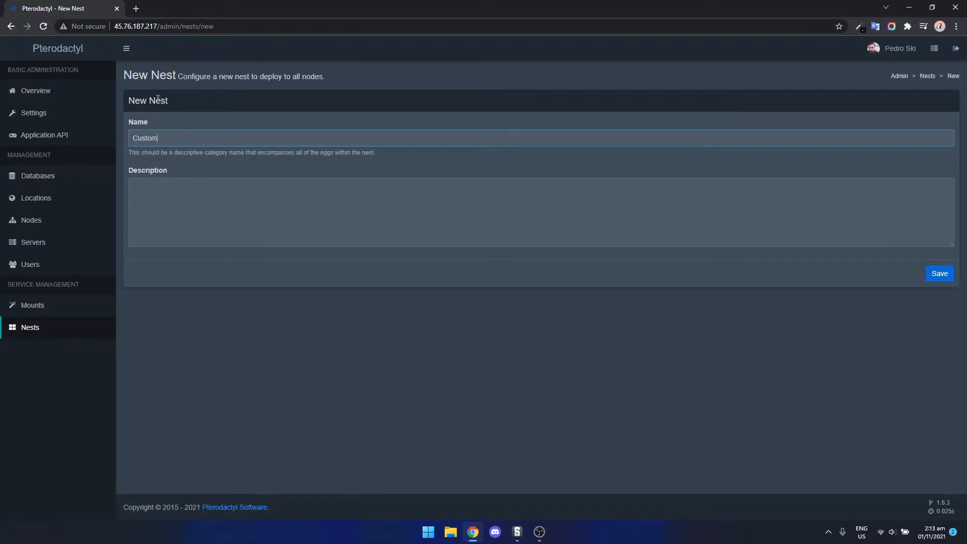
click(939, 273)
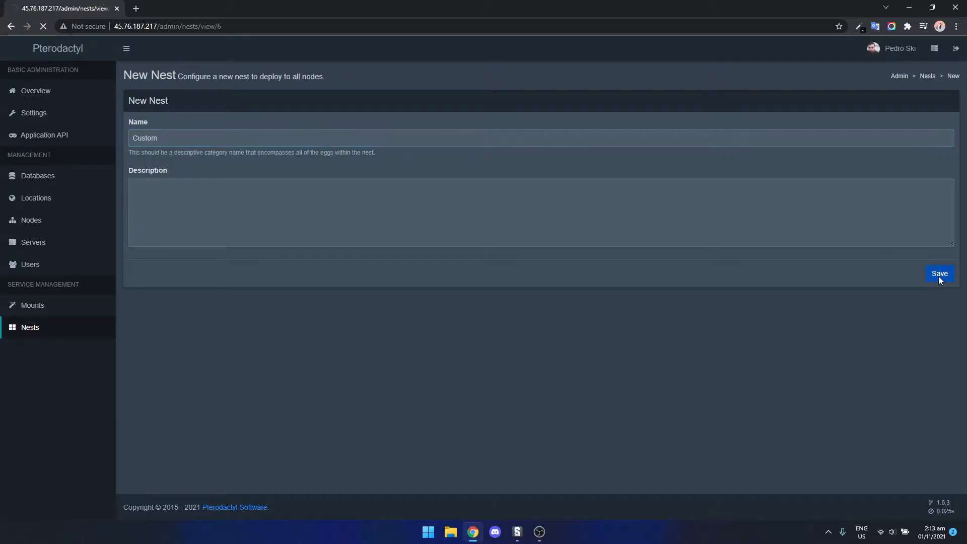
click(938, 272)
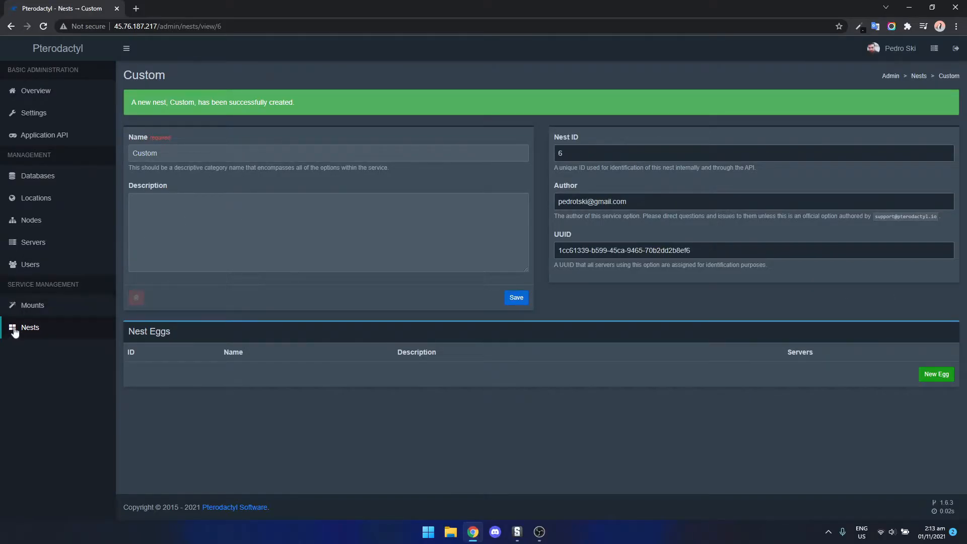
Choose egg-satisfactory.json for egg import and set its associated nest to Custom.
click(30, 327)
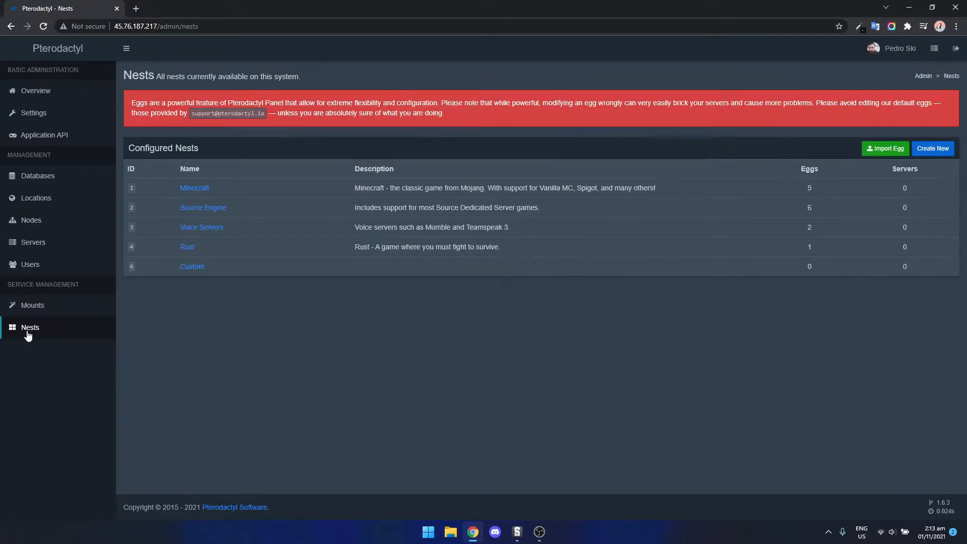
mouse_move(884, 148)
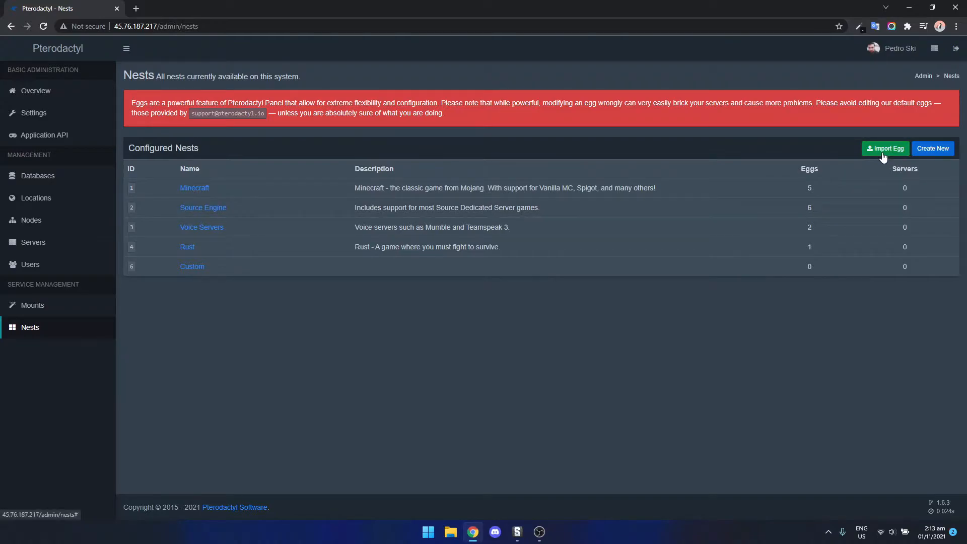
click(884, 148)
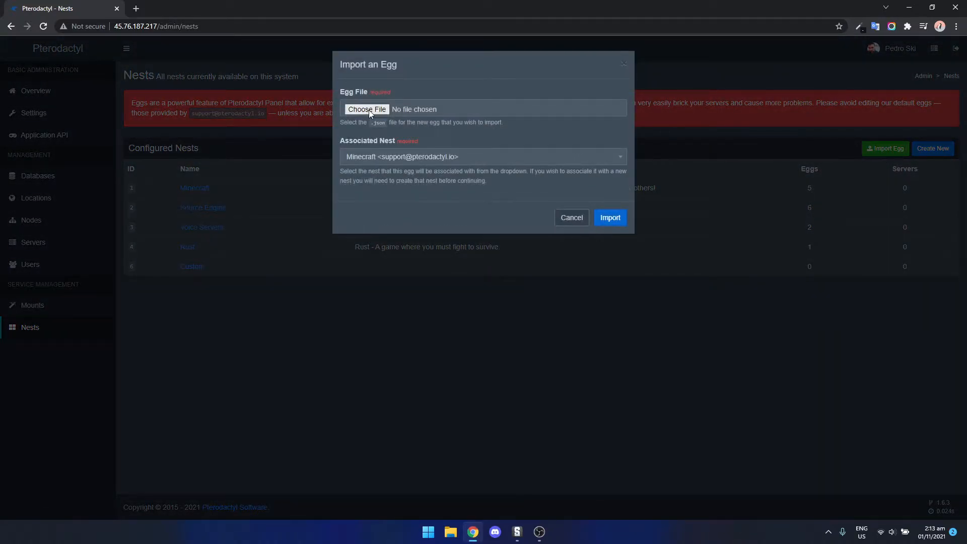
click(367, 110)
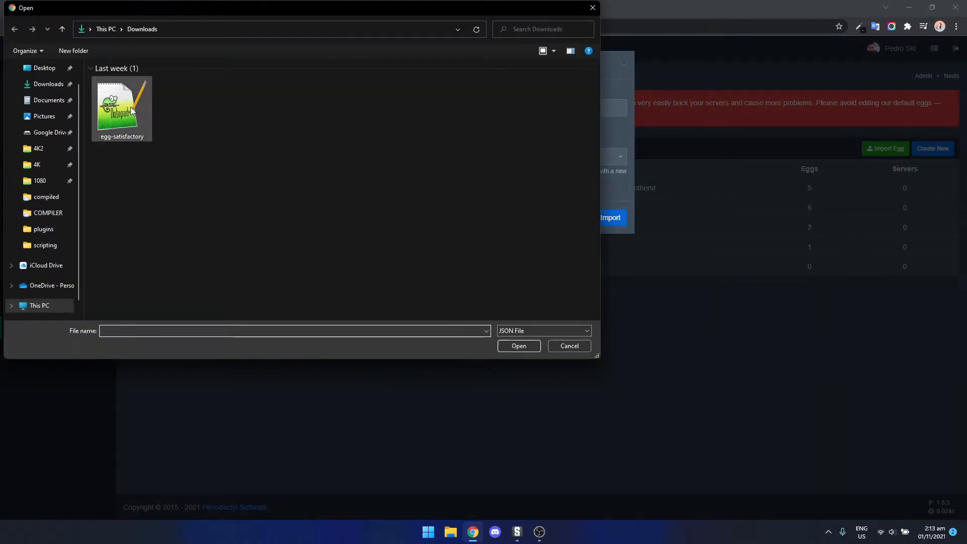
click(518, 345)
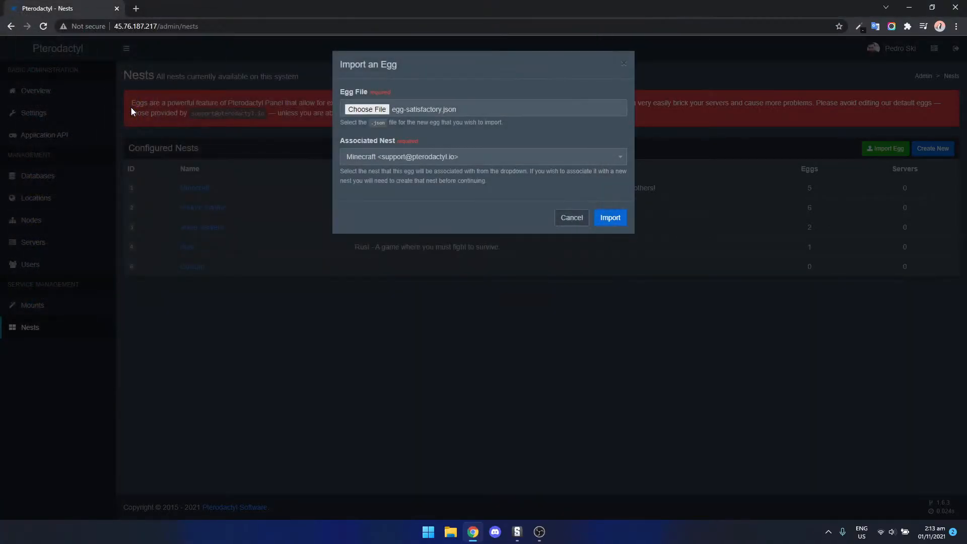
click(483, 156)
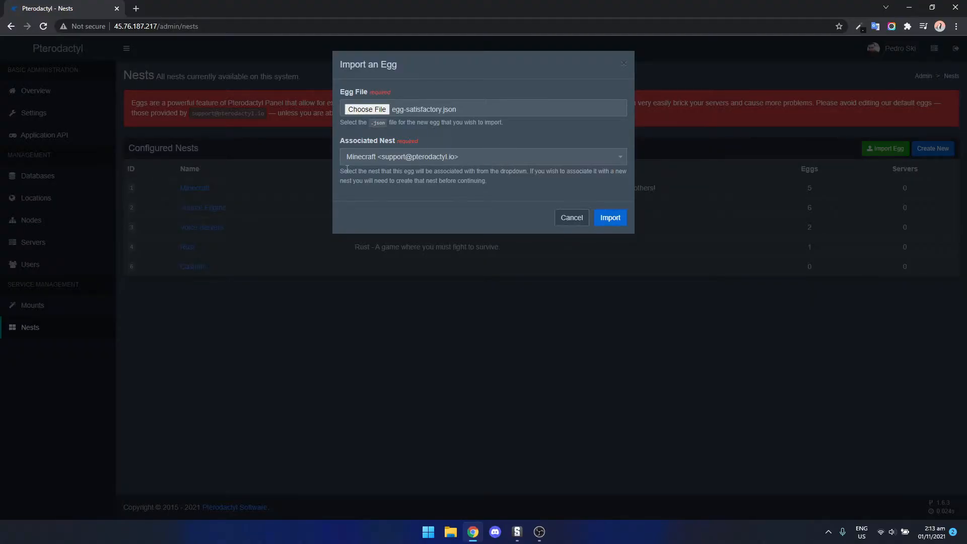
click(483, 156)
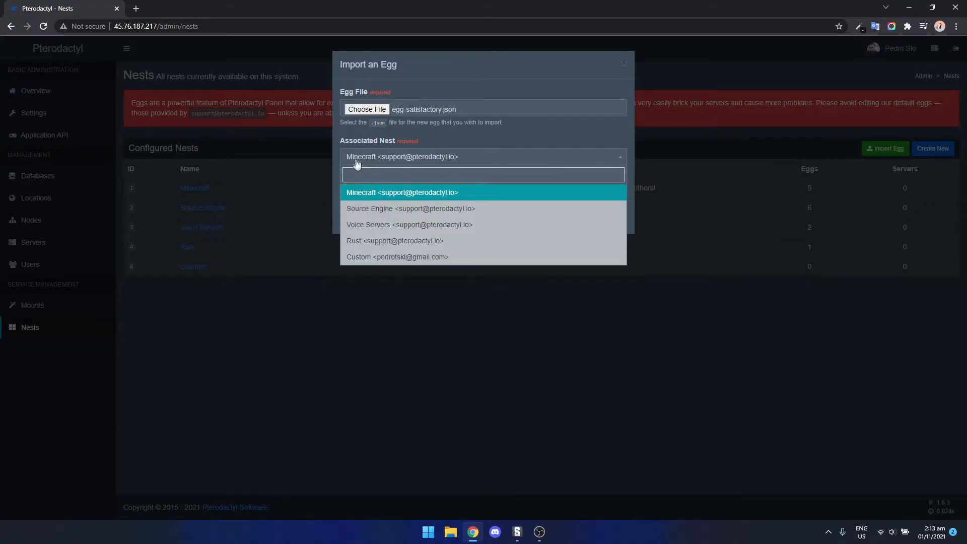
click(397, 257)
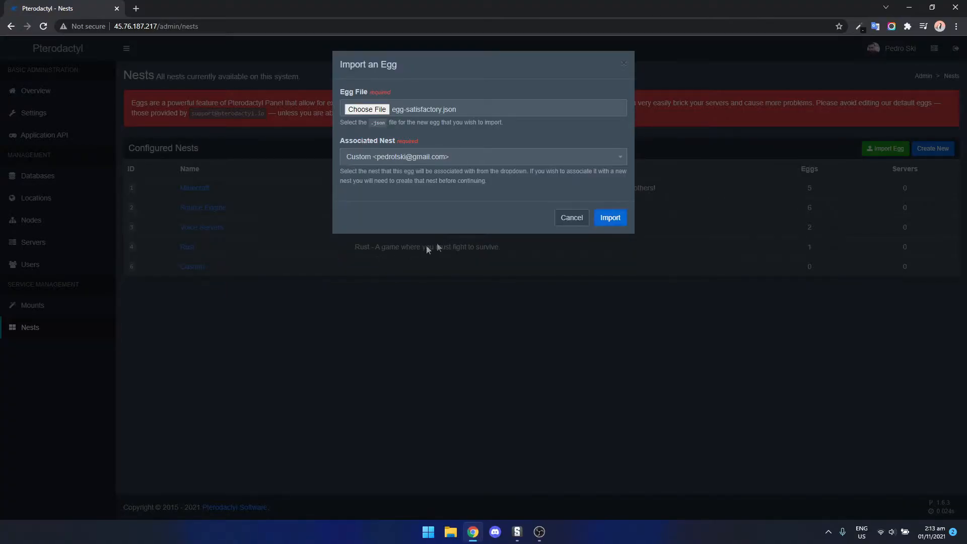
mouse_move(609, 218)
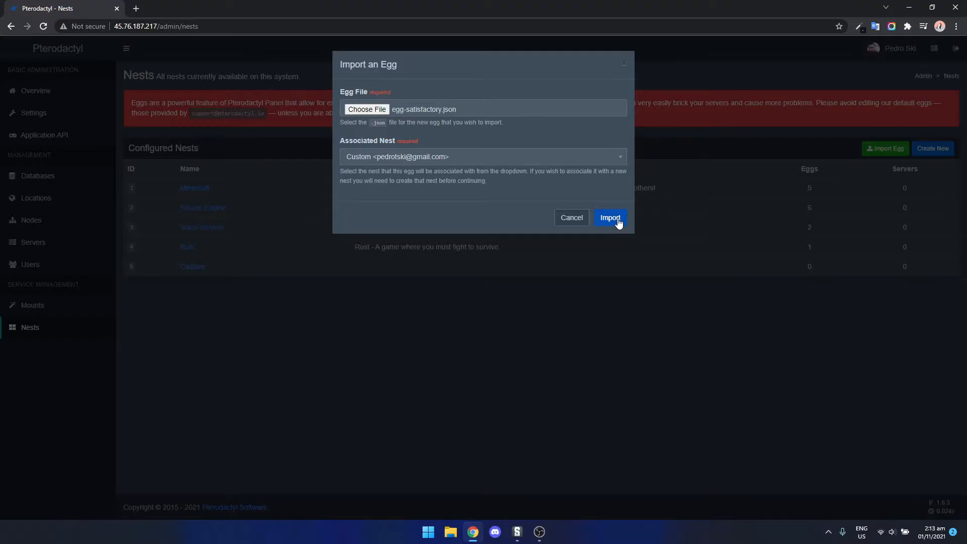
Confirm the Satisfactory egg import into the Custom nest.
click(609, 217)
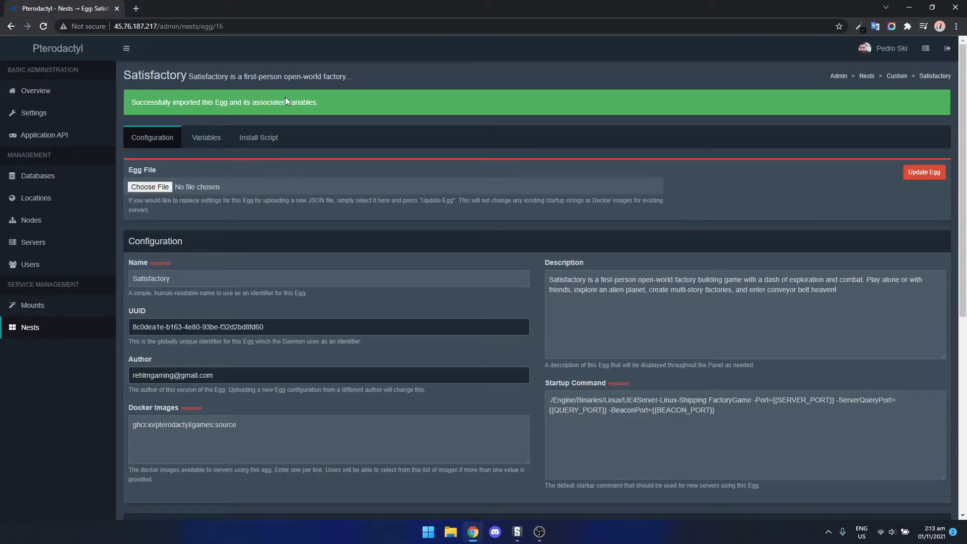
mouse_move(138, 209)
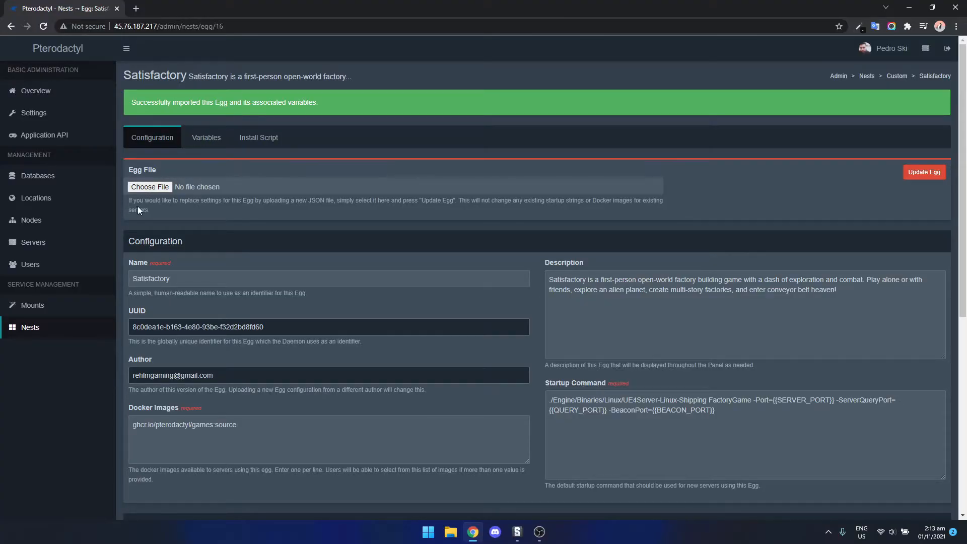
mouse_move(30, 264)
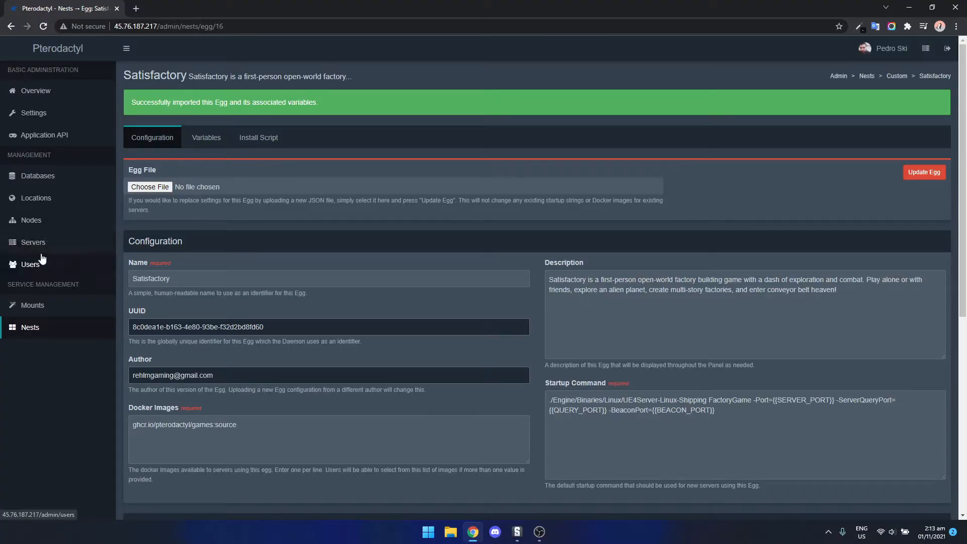
mouse_move(34, 242)
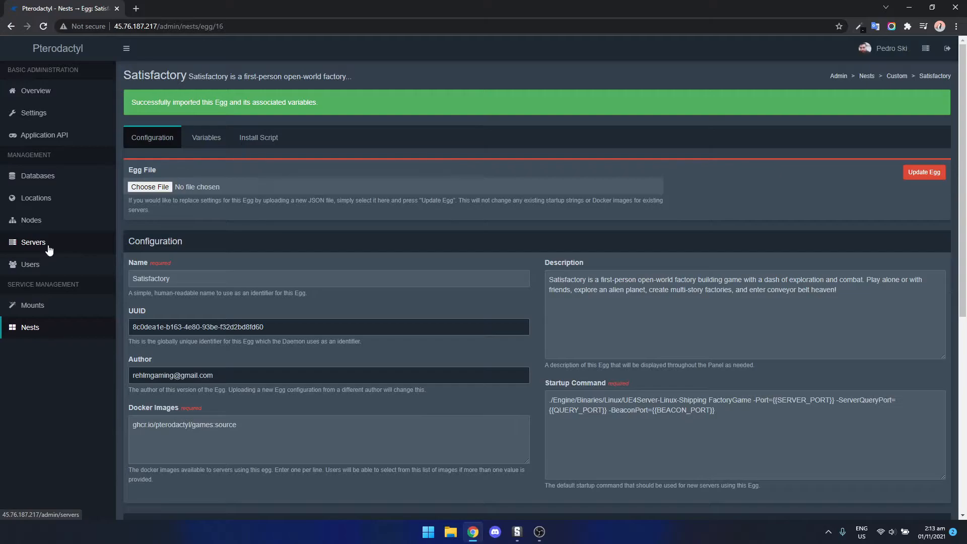
Start a new server named 'Satisfactory' with pedrotski selected as owner.
click(34, 241)
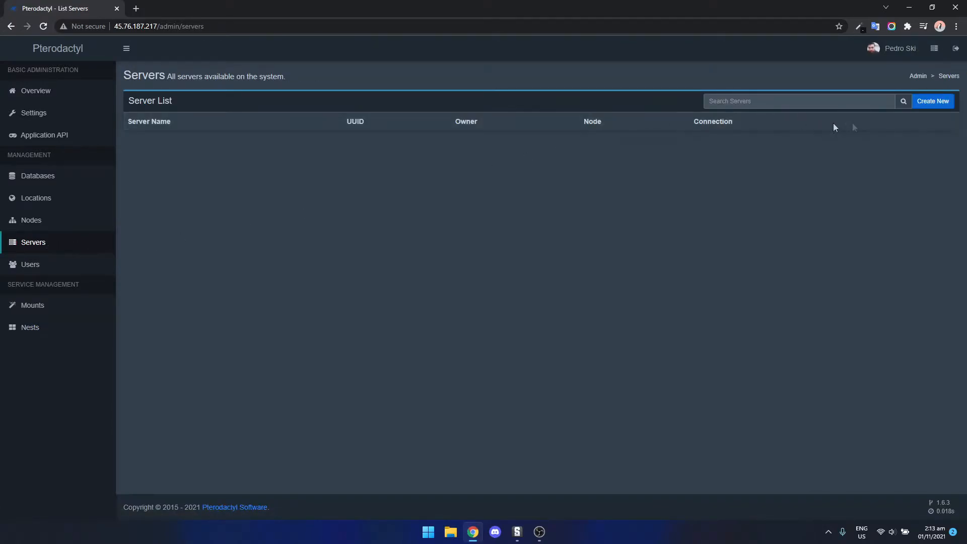
click(931, 100)
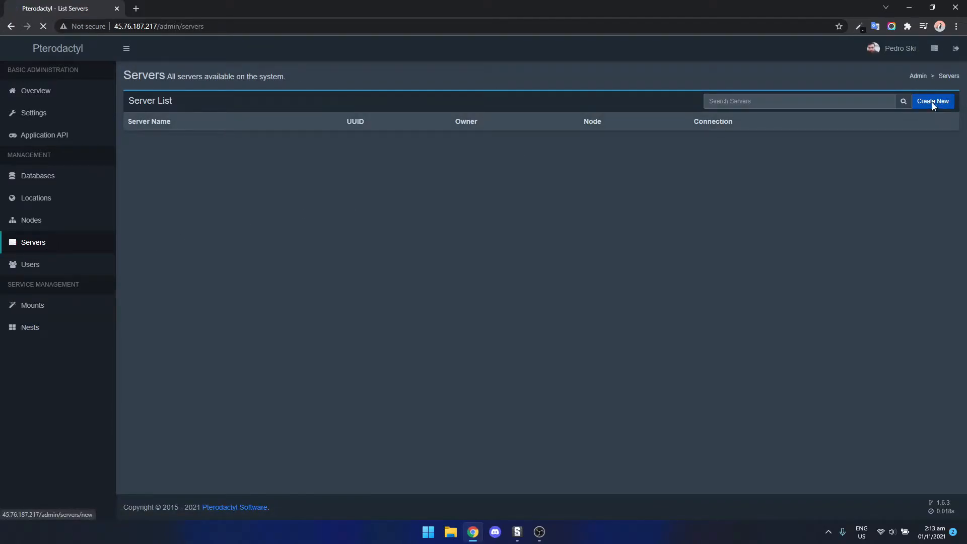
click(932, 101)
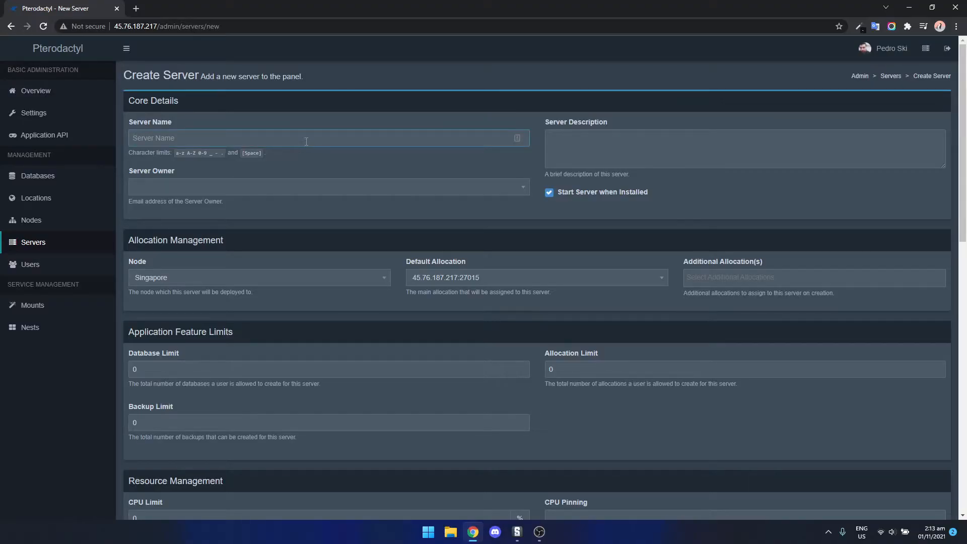
text(Satisfactory)
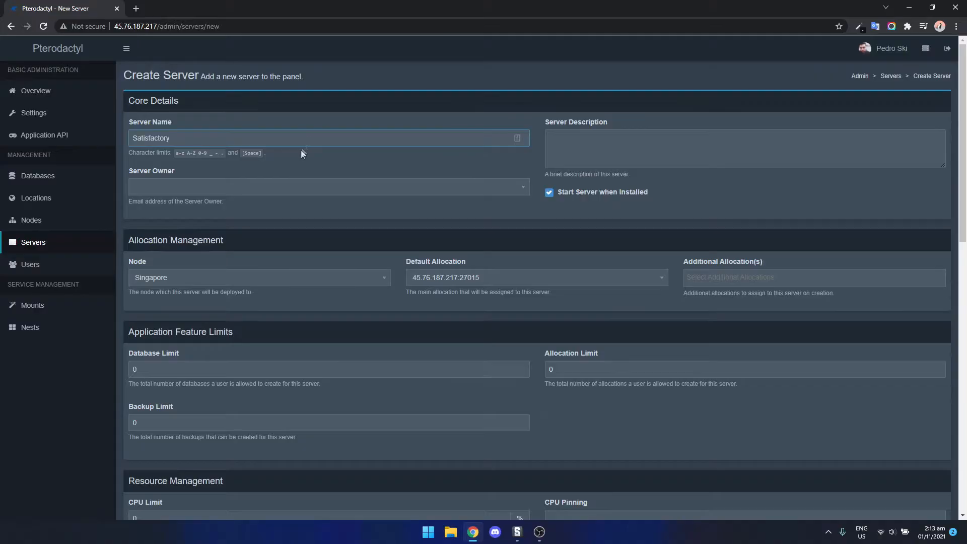
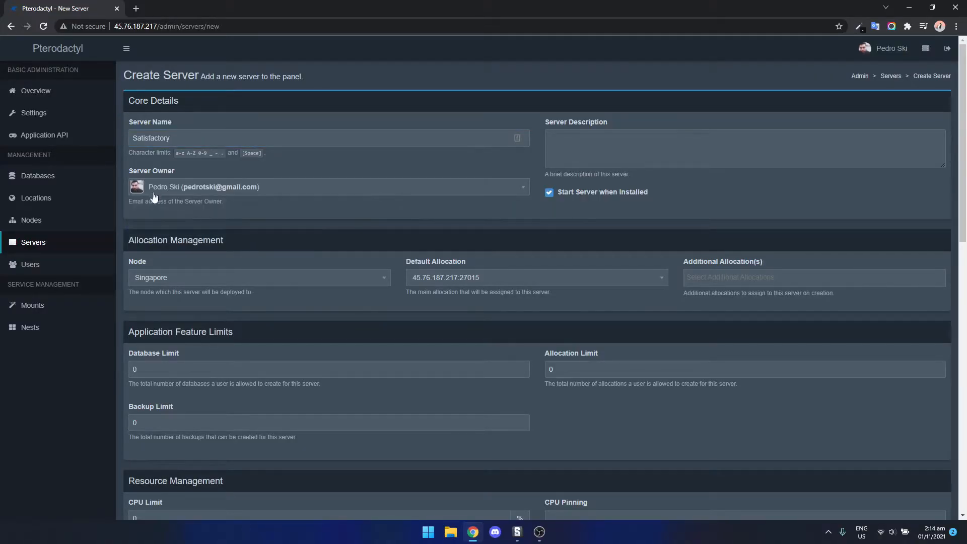
mouse_move(172, 193)
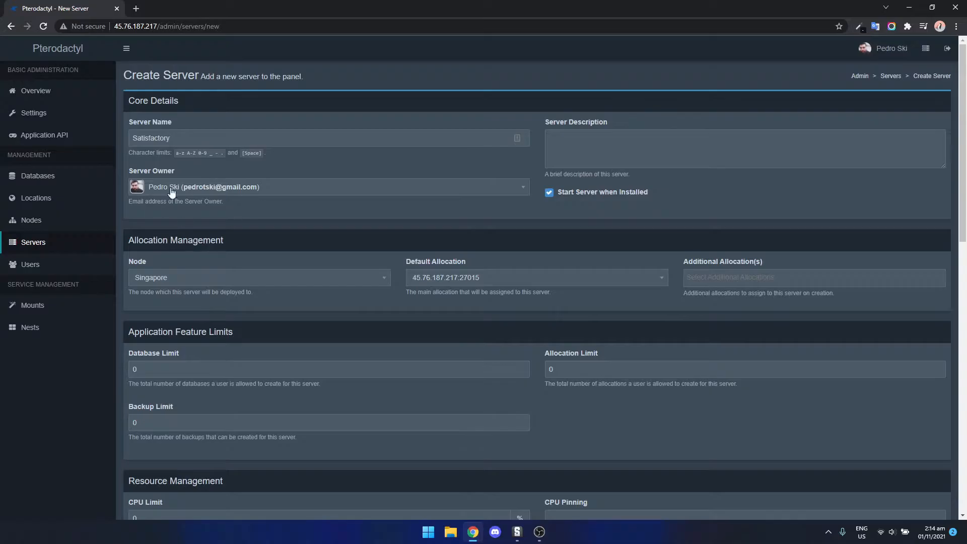
mouse_move(279, 333)
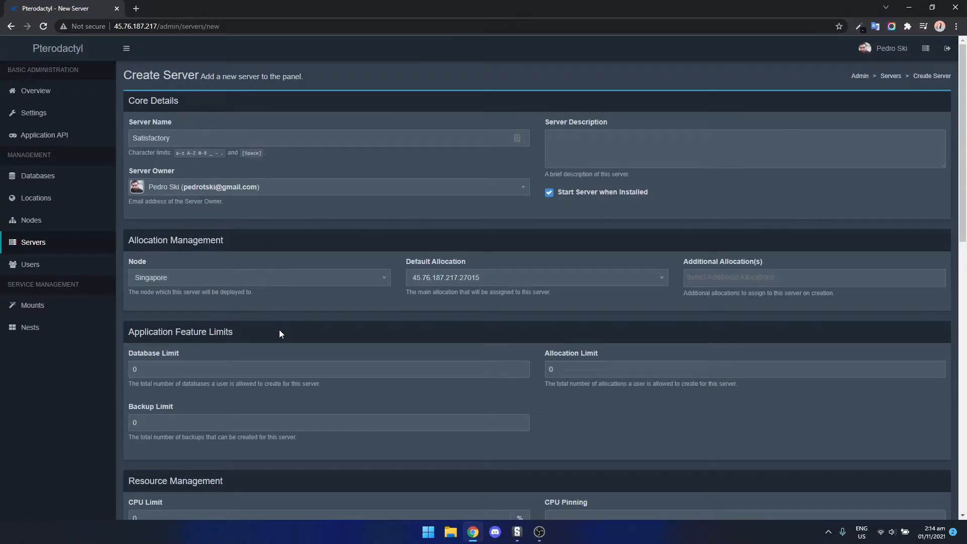
Select the Custom nest in Nest Configuration so the Satisfactory egg is used.
scroll(down, 3)
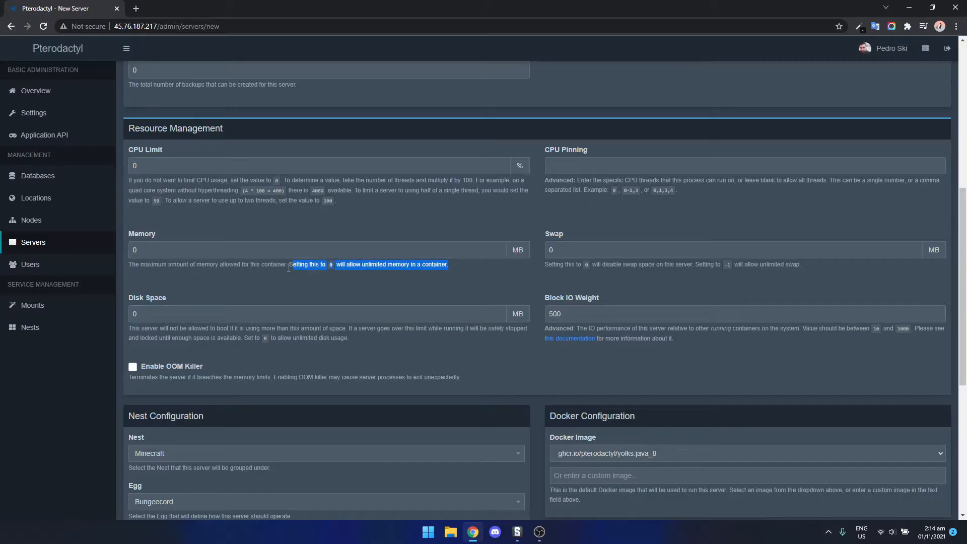
click(175, 250)
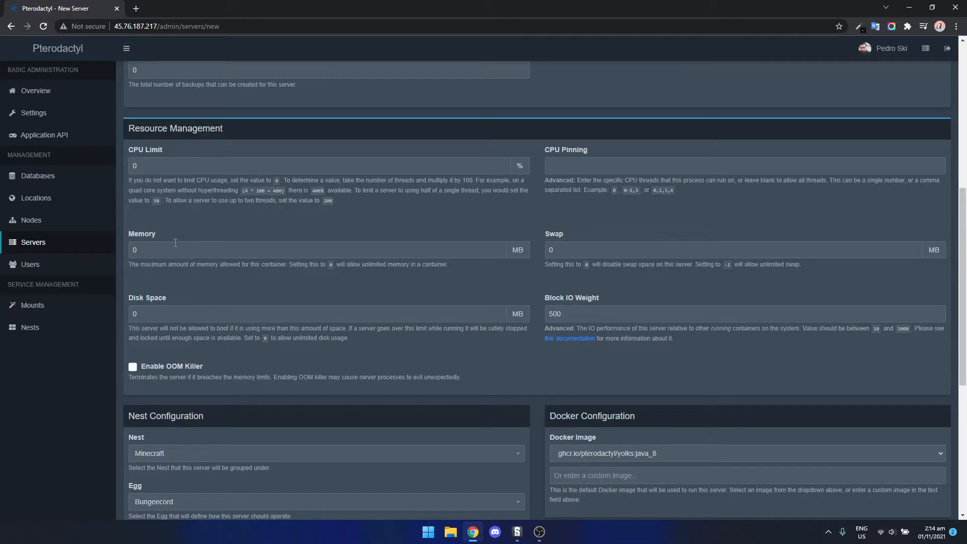
mouse_move(175, 266)
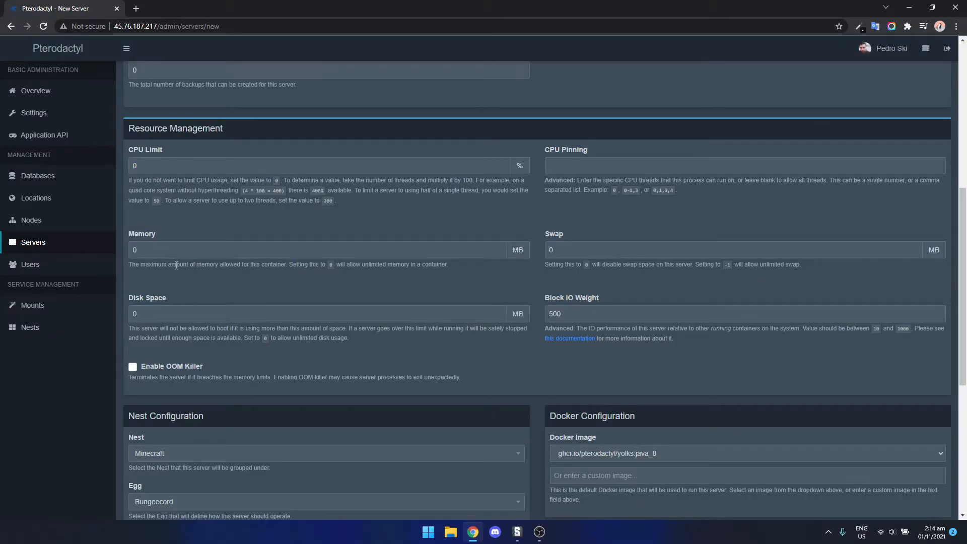
mouse_move(182, 300)
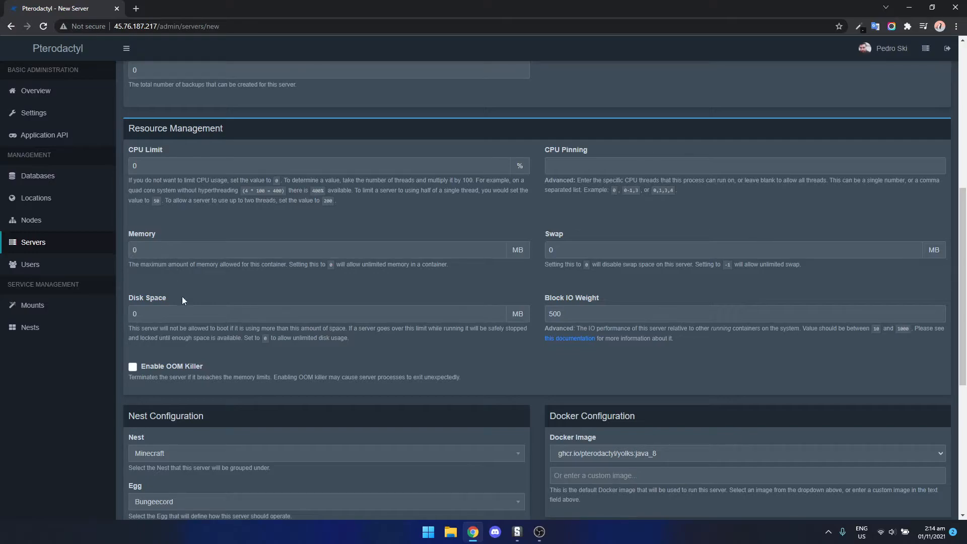
scroll(down, 3)
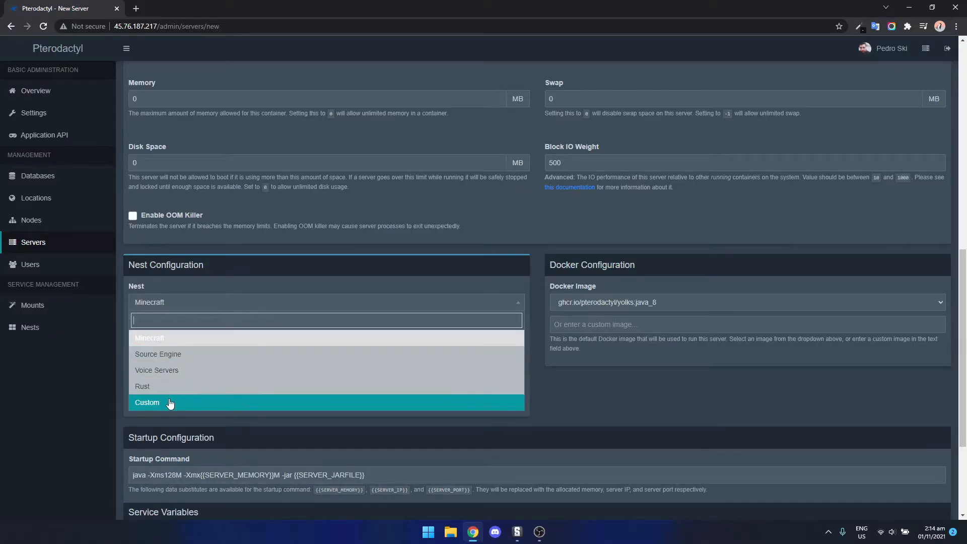
click(147, 401)
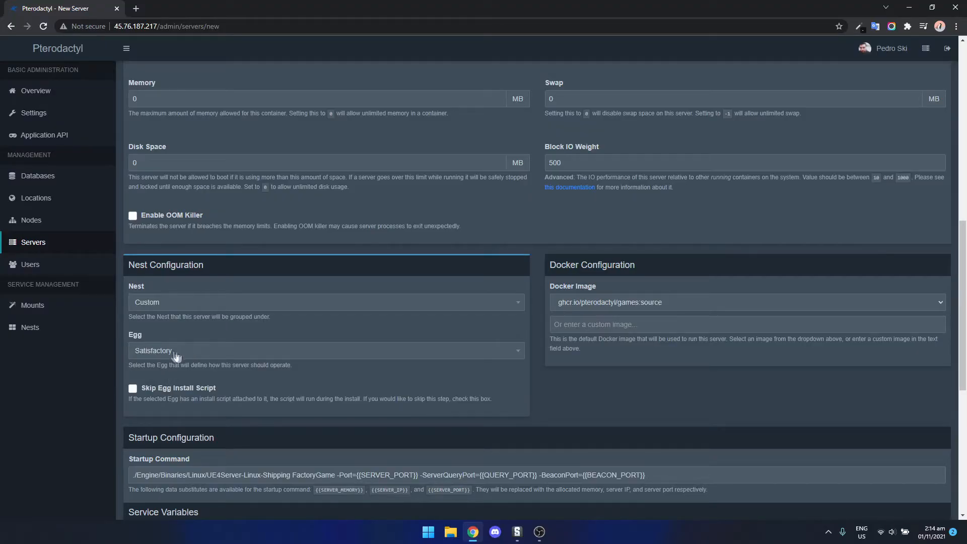
Set Max Players to 10 and submit the Satisfactory server.
scroll(down, 3)
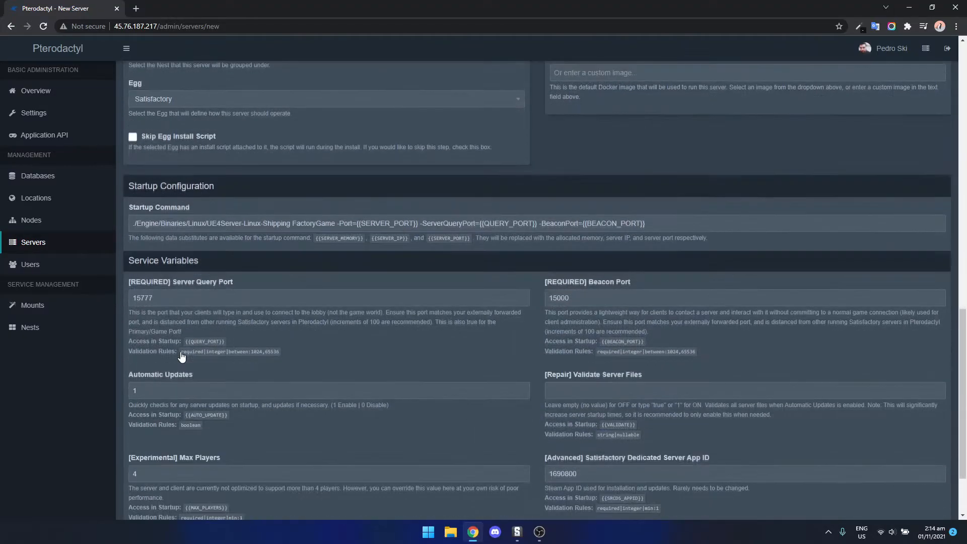
scroll(up, 3)
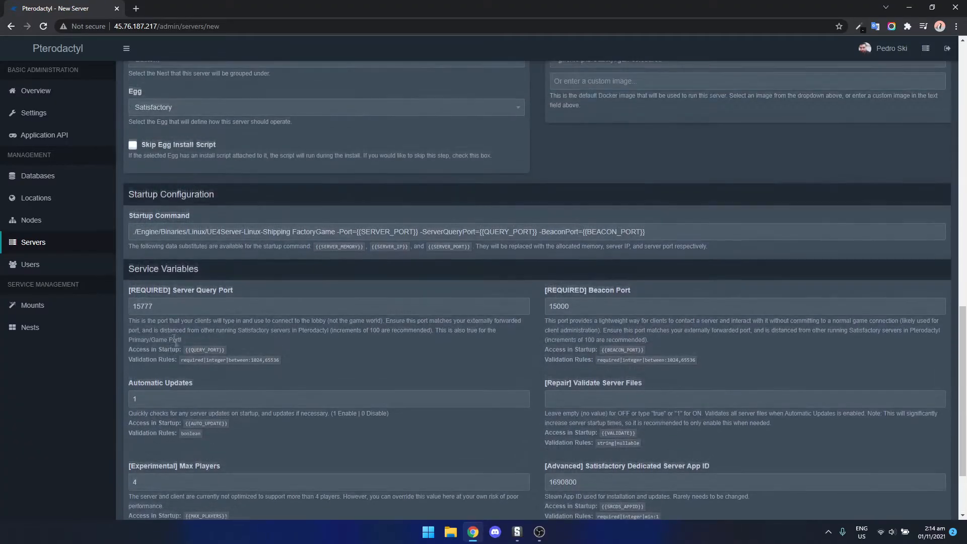
scroll(down, 3)
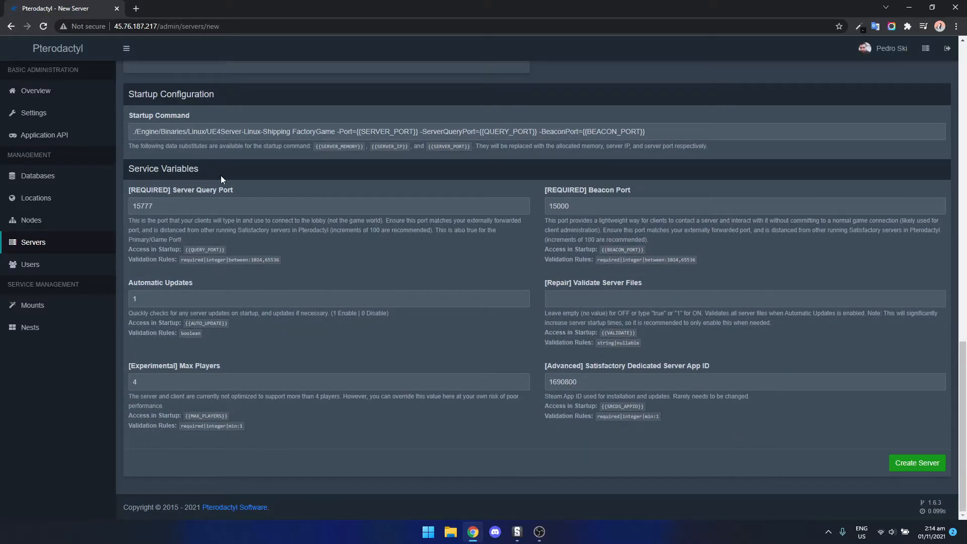
mouse_move(368, 304)
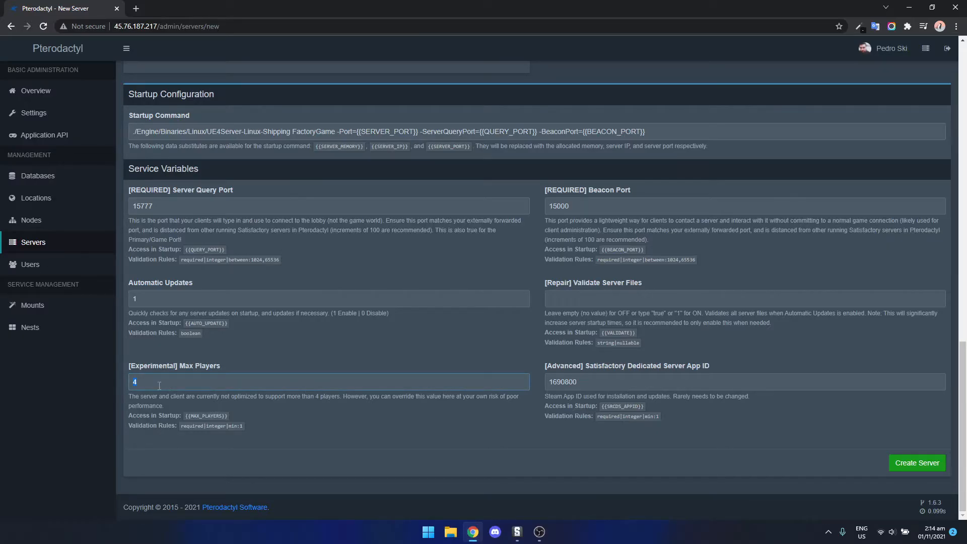
text(10)
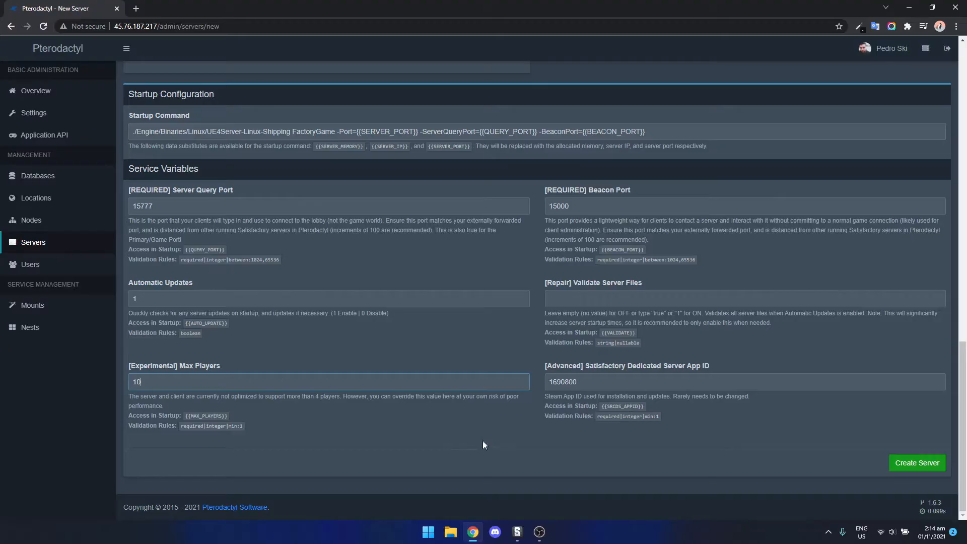
click(916, 462)
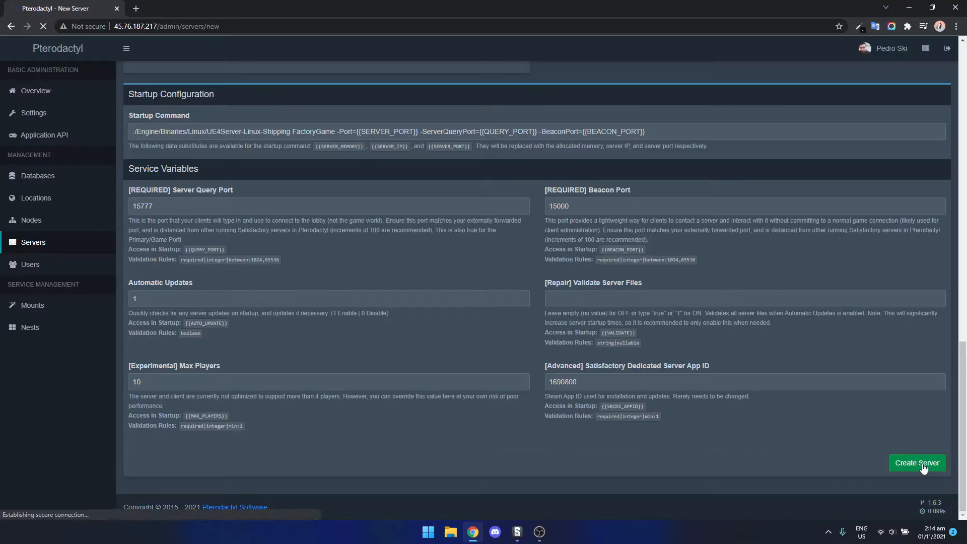
Confirm the Satisfactory server is created and installing on the Singapore node.
click(917, 463)
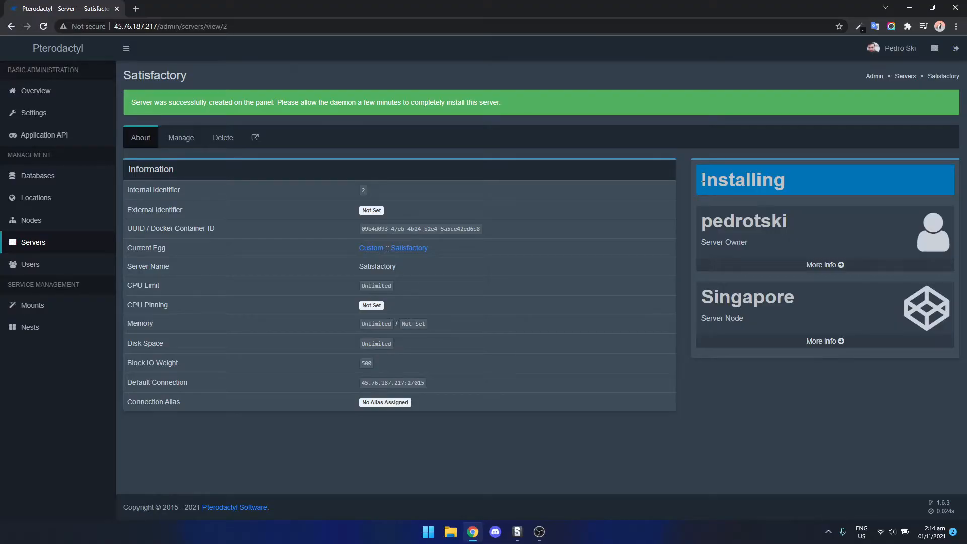
mouse_move(579, 187)
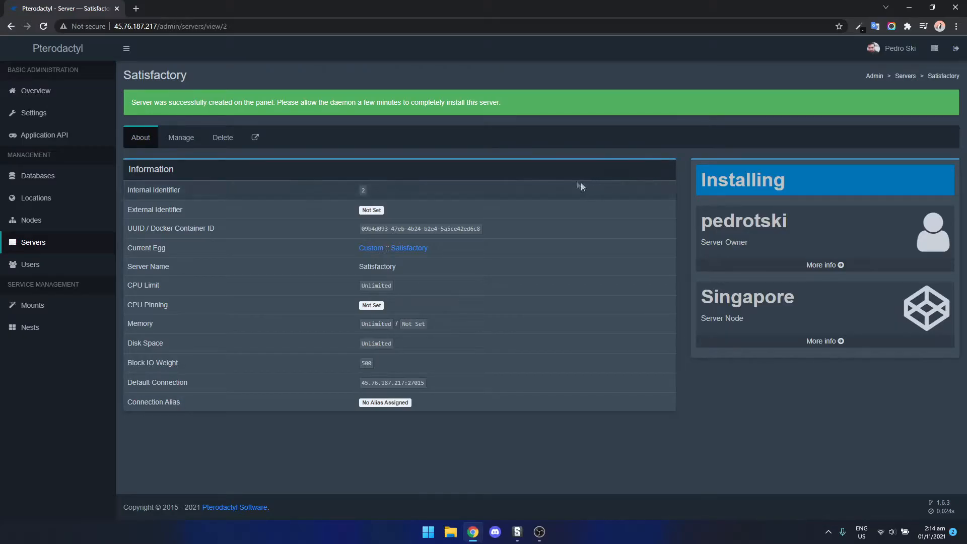
mouse_move(31, 220)
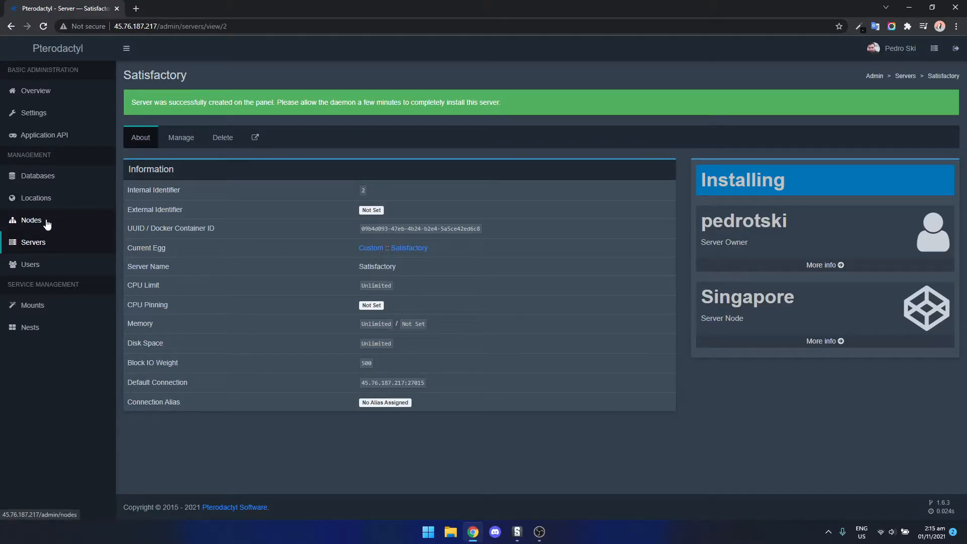
mouse_move(33, 242)
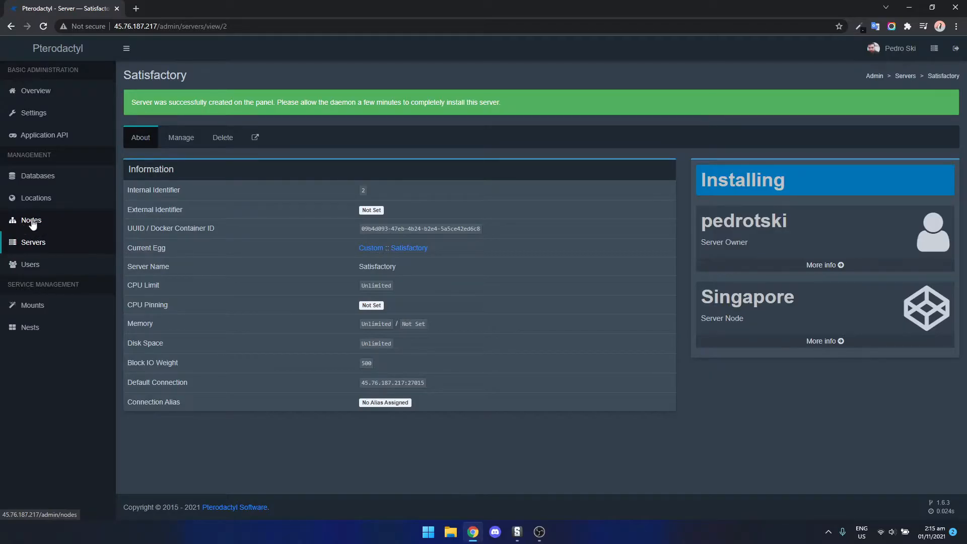
On the Singapore node, enter ports 15000 and 15777 for IP 45.76.187.217.
click(31, 220)
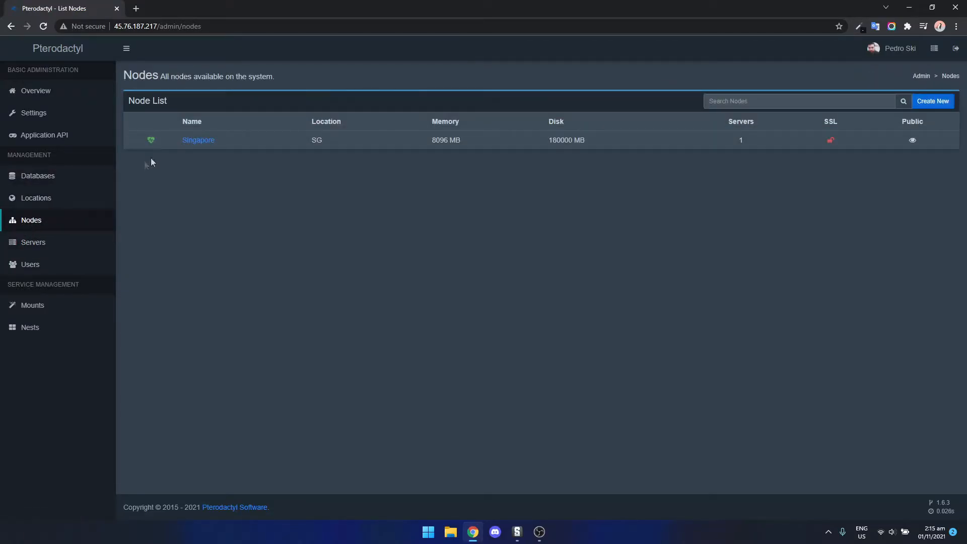
click(198, 139)
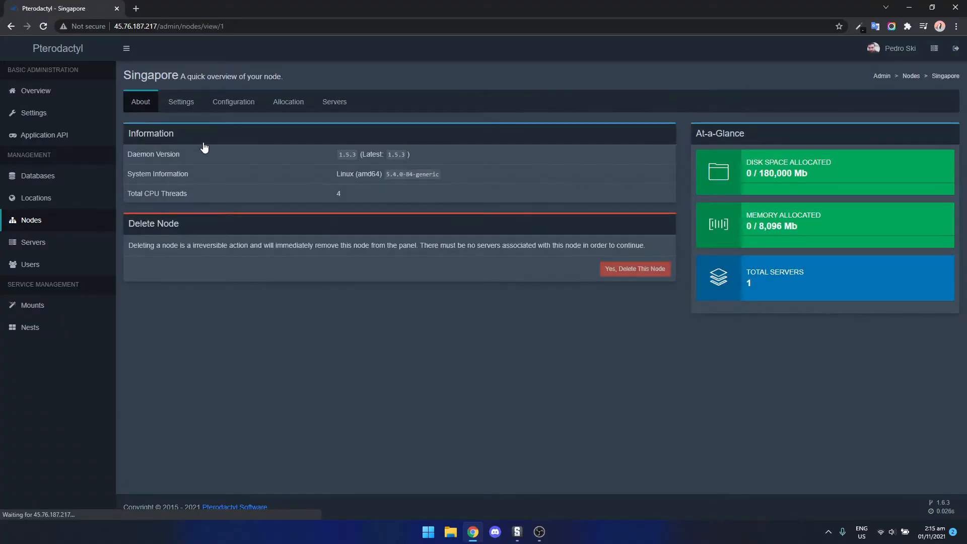
click(288, 102)
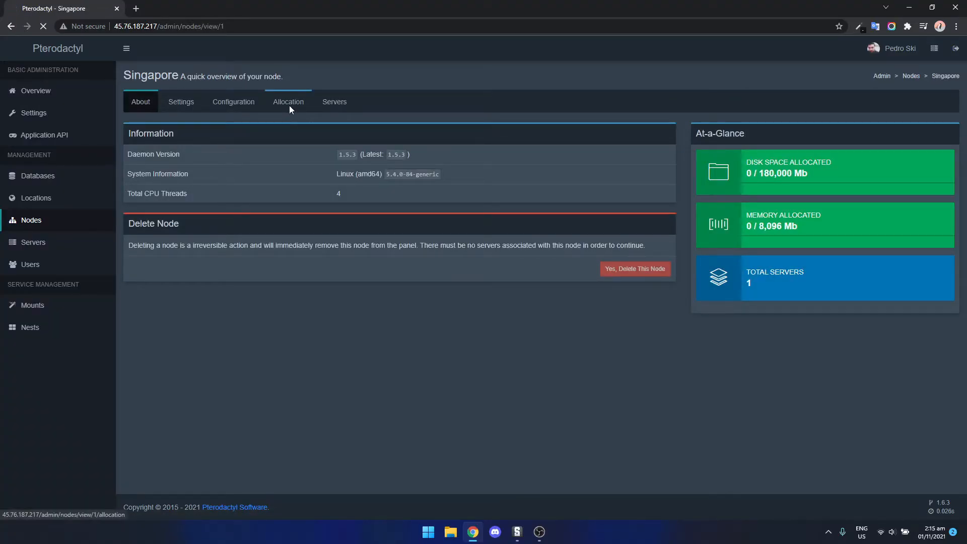
click(288, 102)
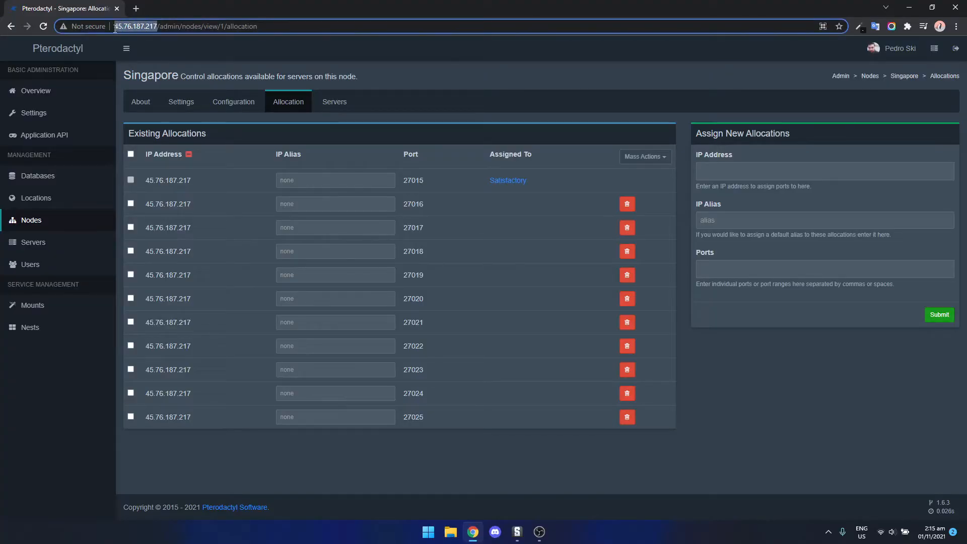
click(823, 171)
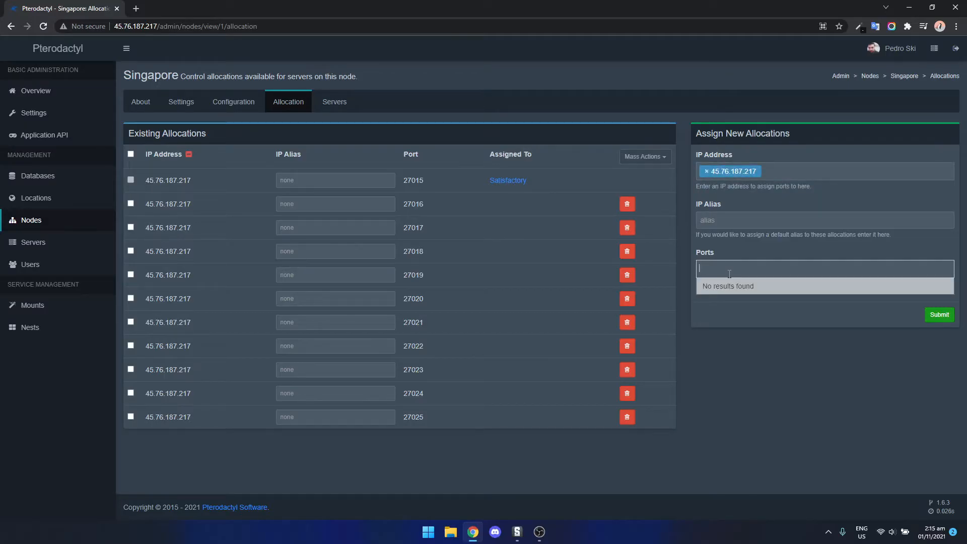
text(15000 15777)
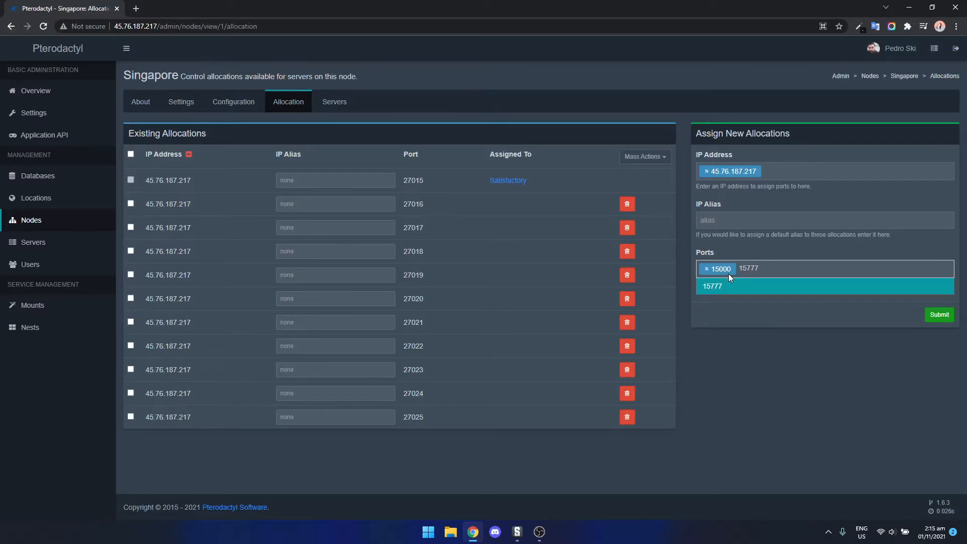
click(712, 286)
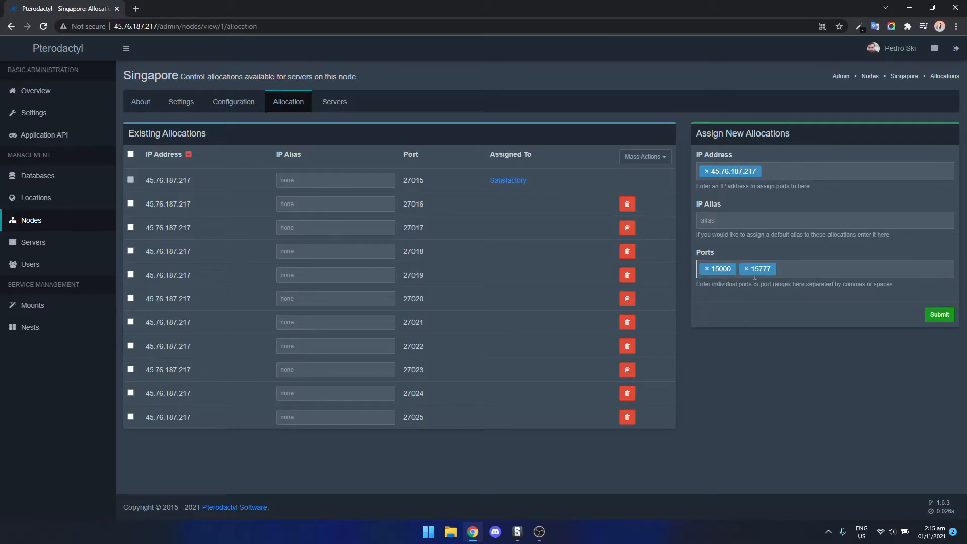
mouse_move(938, 314)
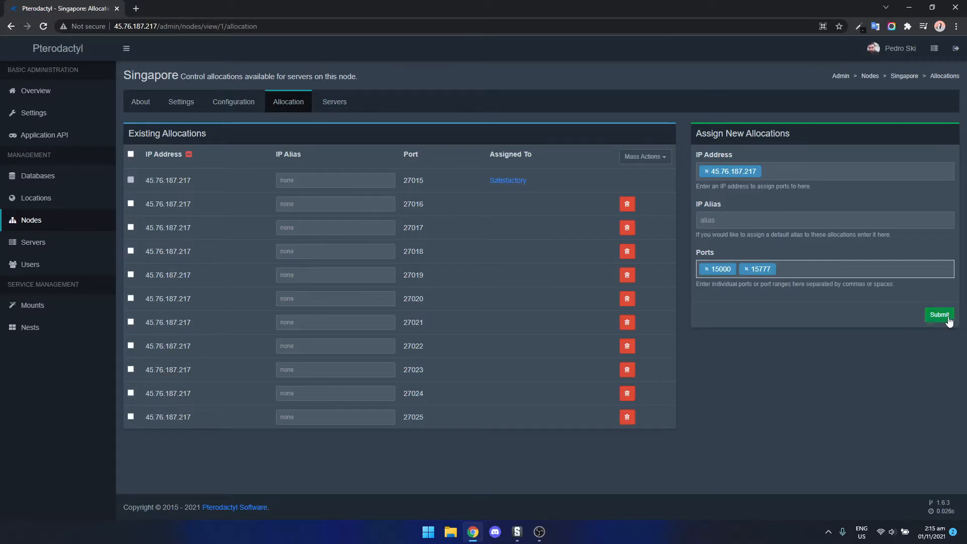
Submit the new allocations and confirm ports 15000 and 15777 are listed.
click(938, 314)
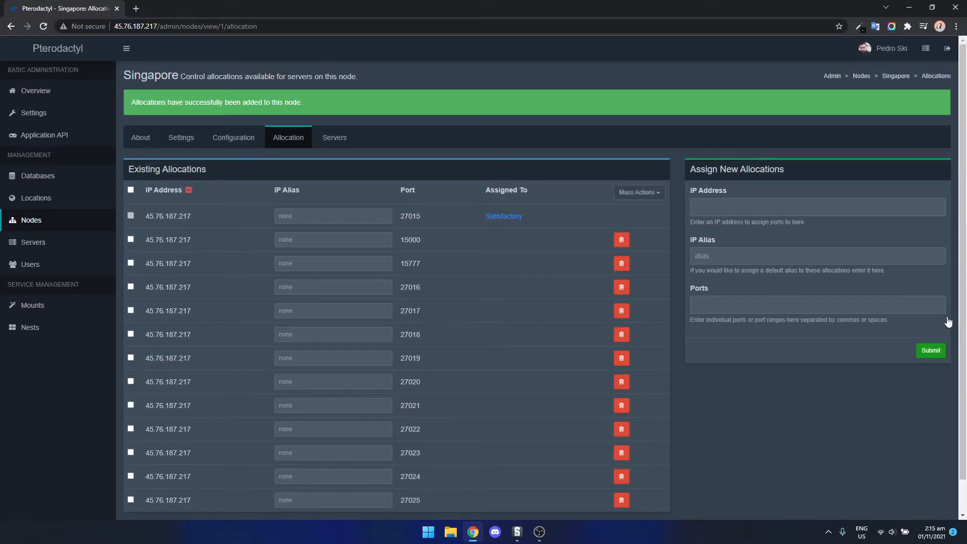
mouse_move(493, 253)
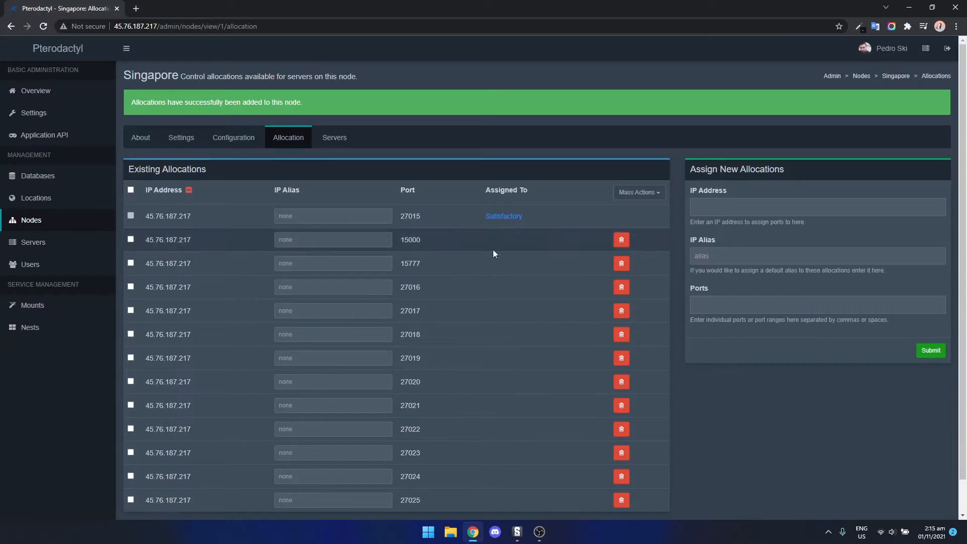
mouse_move(422, 244)
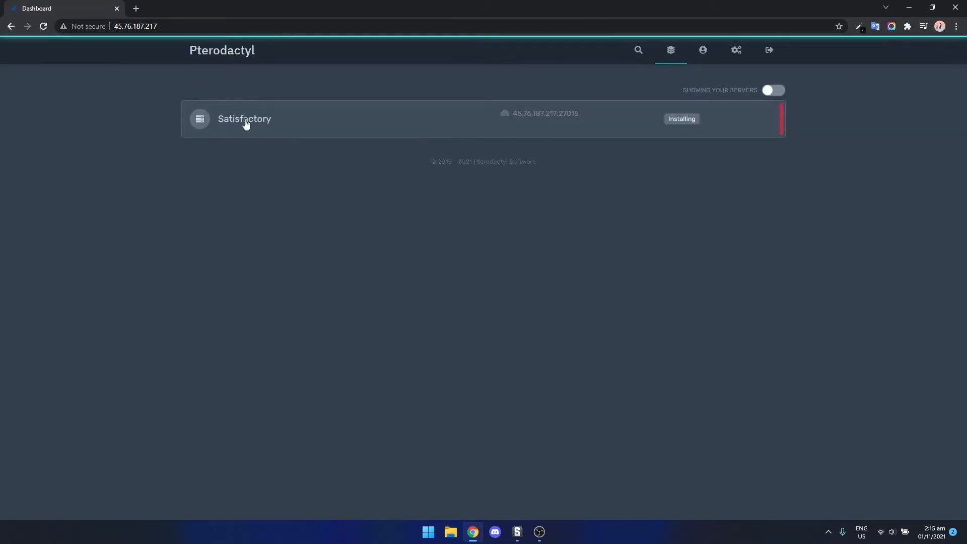
mouse_move(702, 127)
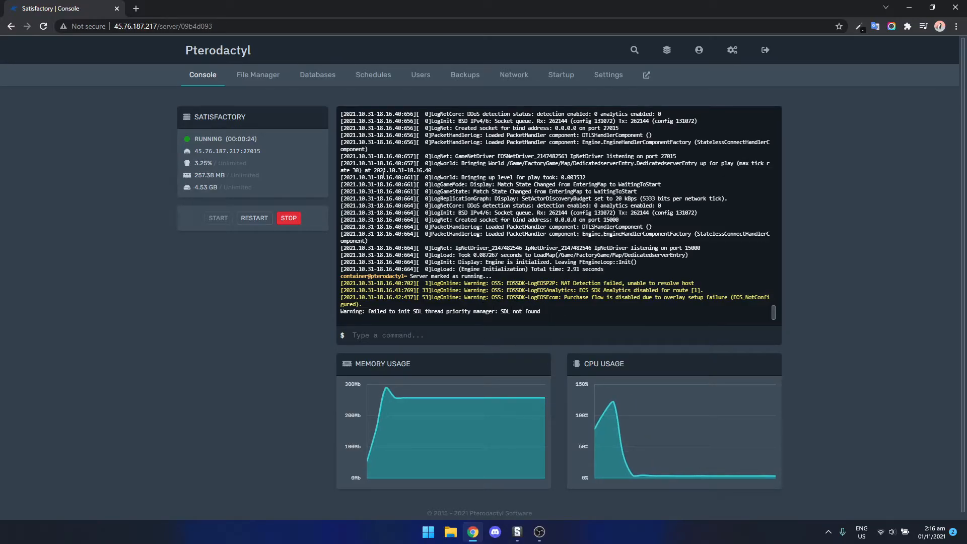
Stop, then kill the Satisfactory server until it shows offline.
click(288, 217)
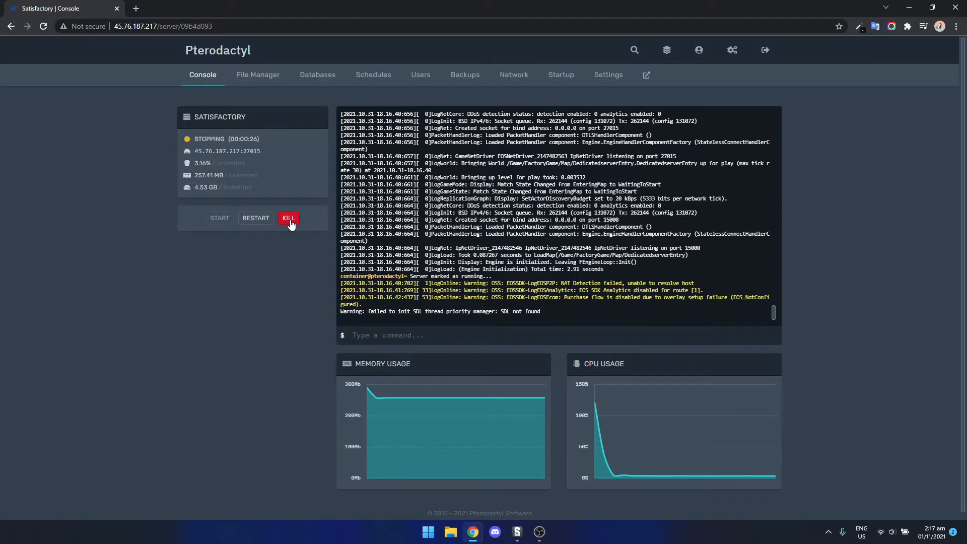
click(289, 217)
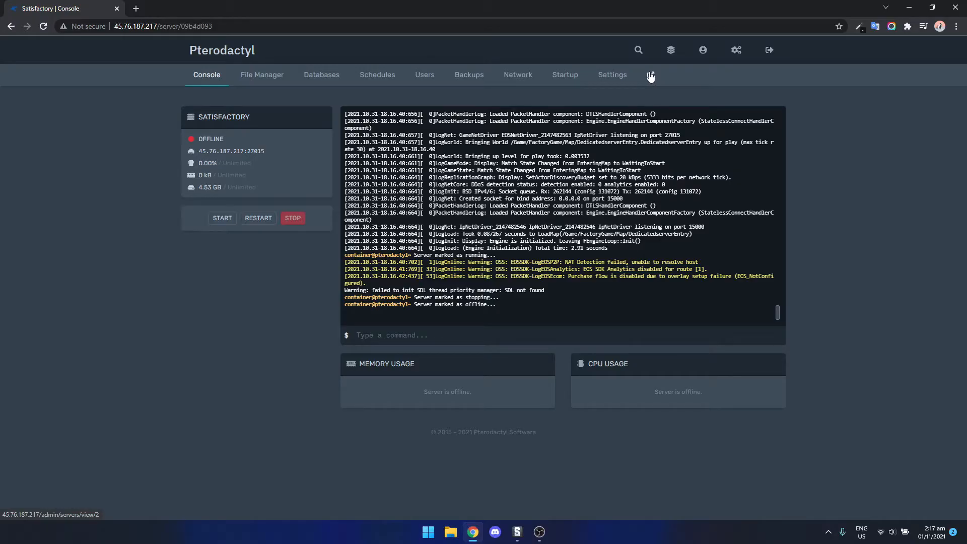
Add ports 15000 and 15777 under Build Configuration and update it.
click(650, 75)
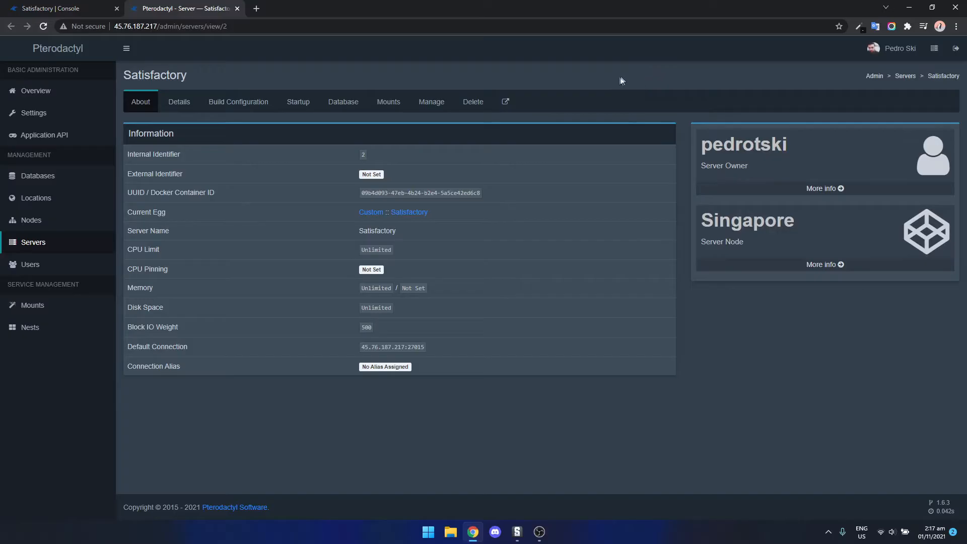
mouse_move(238, 102)
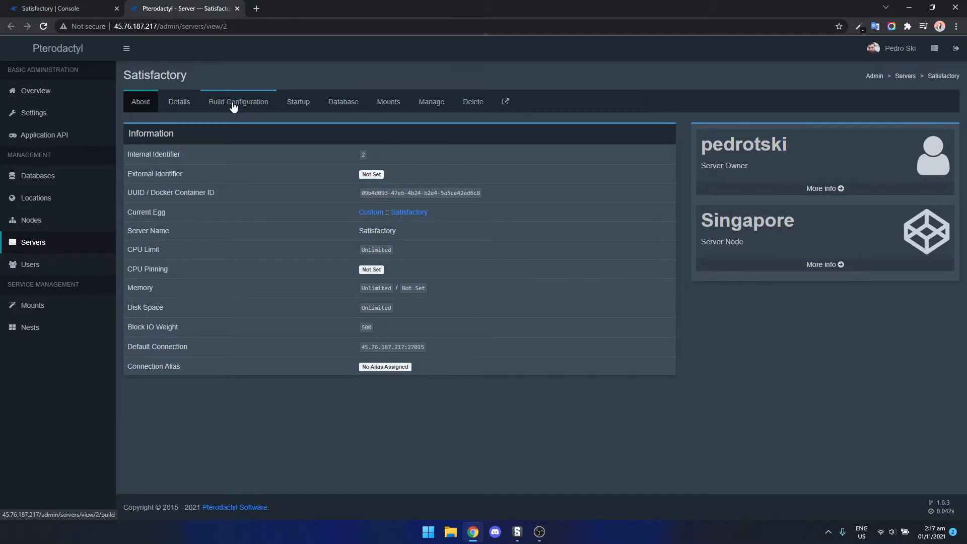
click(238, 102)
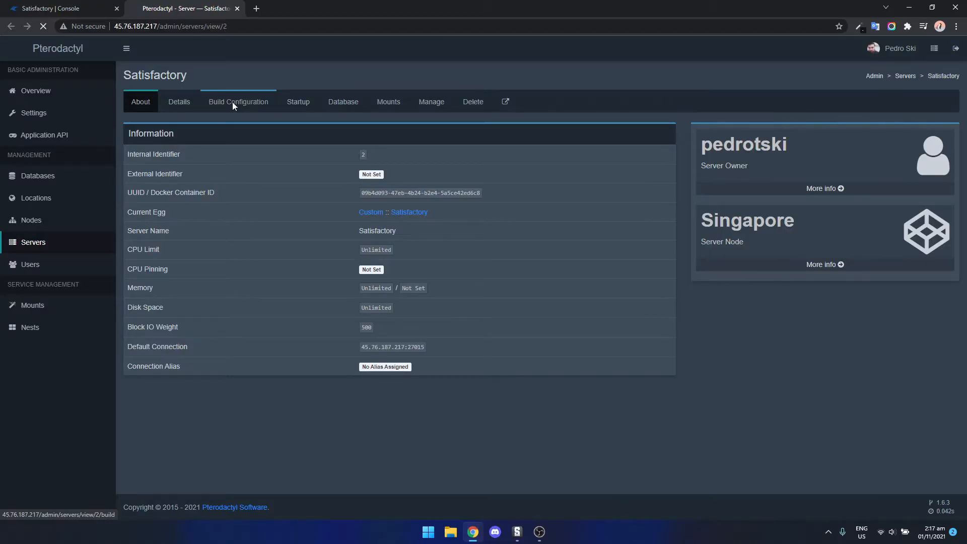
click(238, 102)
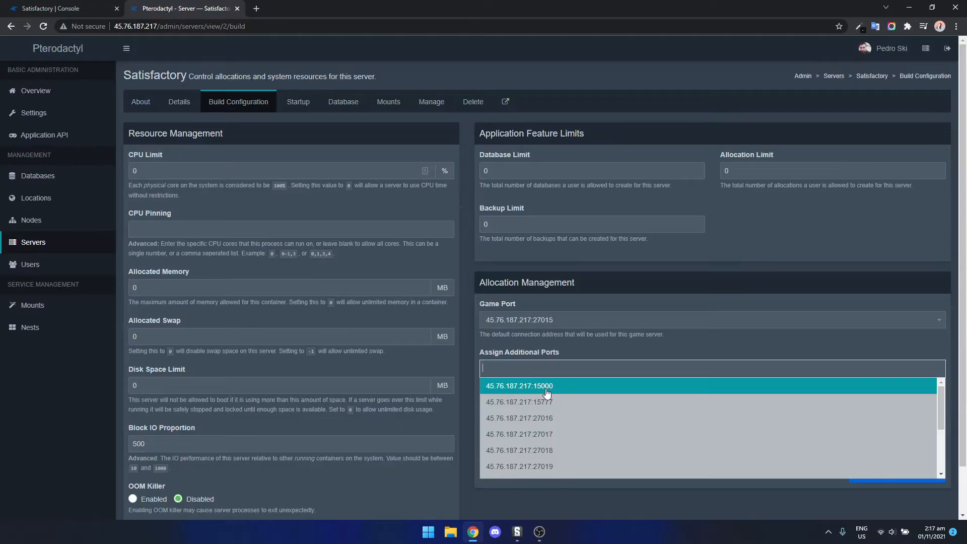
click(519, 401)
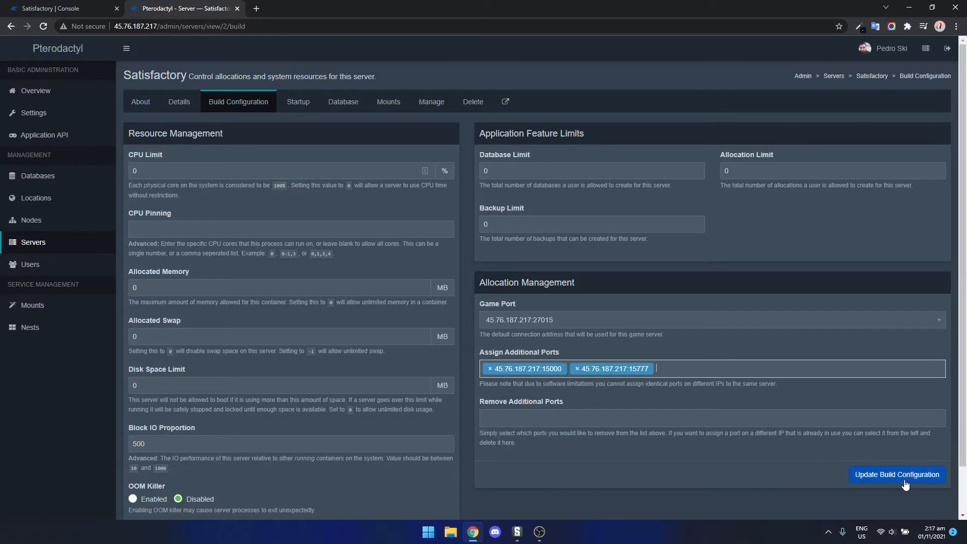
click(895, 475)
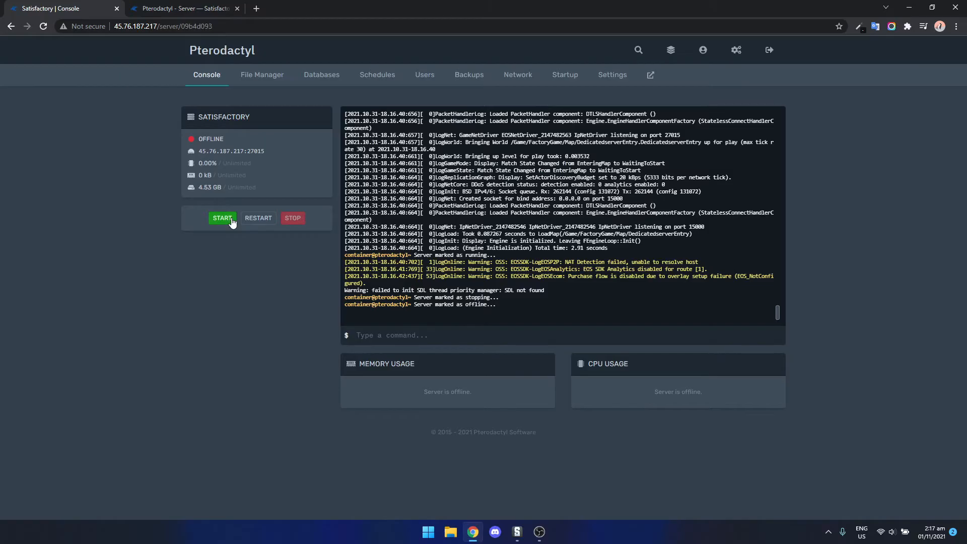
Start the Satisfactory server and select its IP address for copying.
click(222, 218)
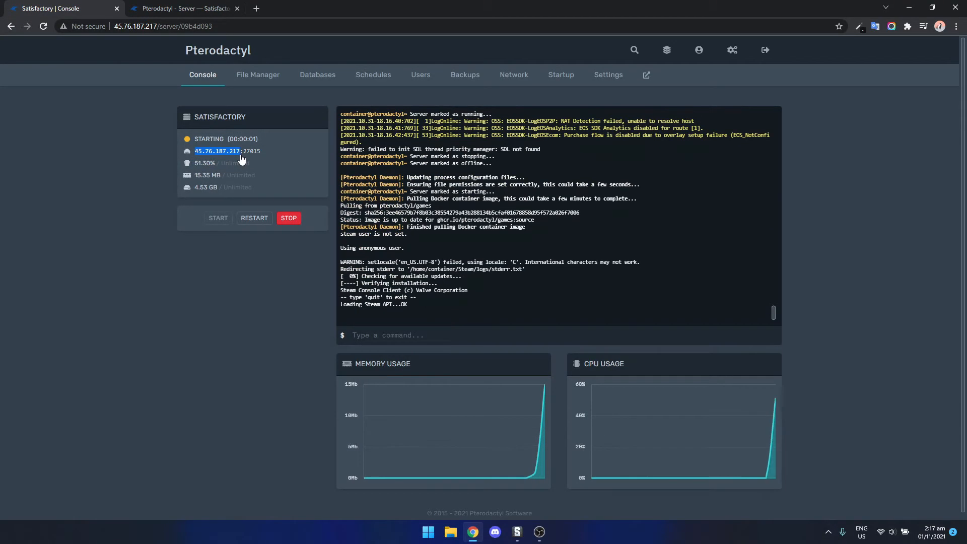
click(226, 151)
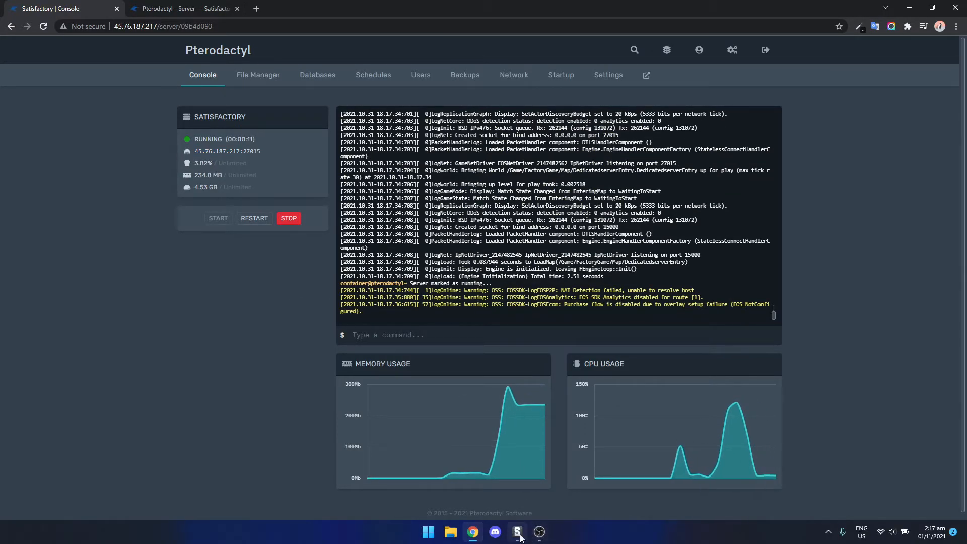
Add a server in Satisfactory's Server Manager with the pasted IP and port 15777.
click(516, 531)
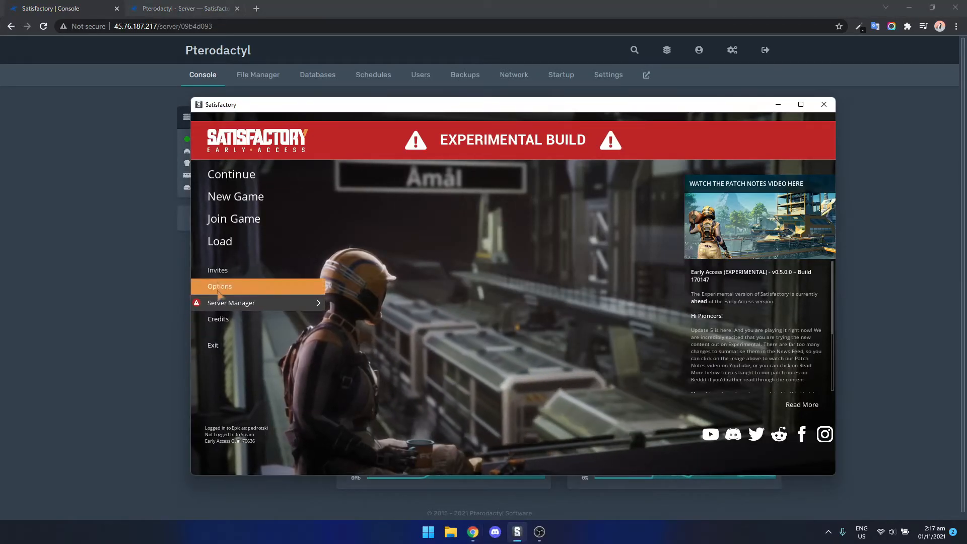
mouse_move(230, 302)
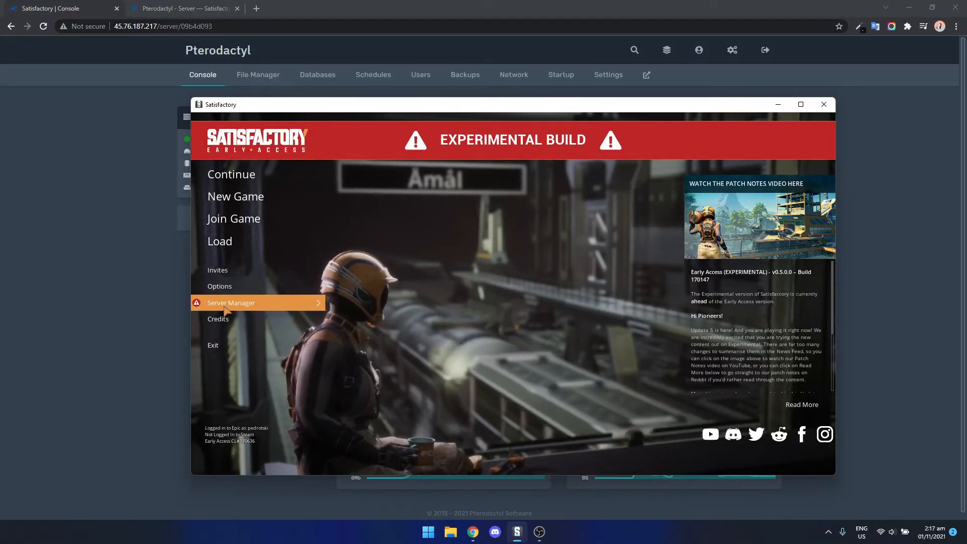
click(230, 302)
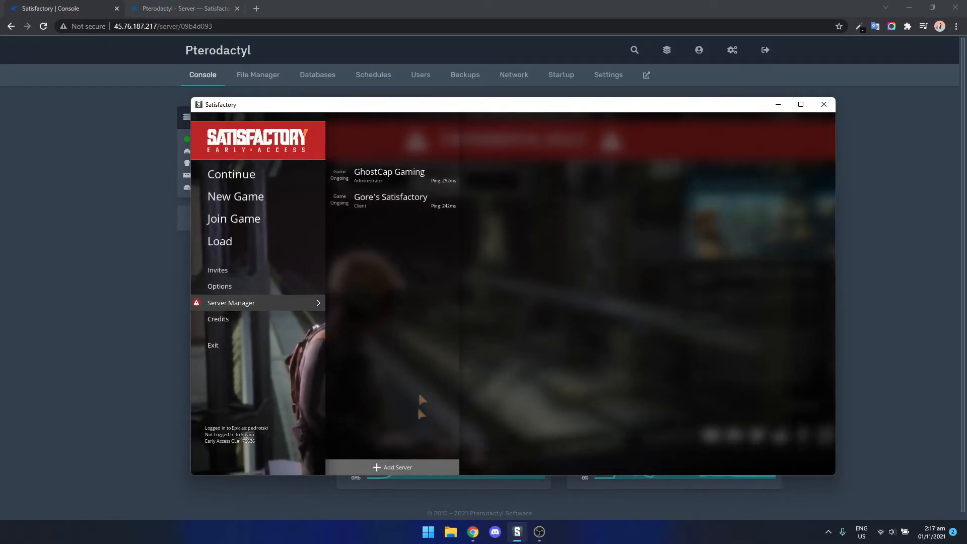
click(391, 467)
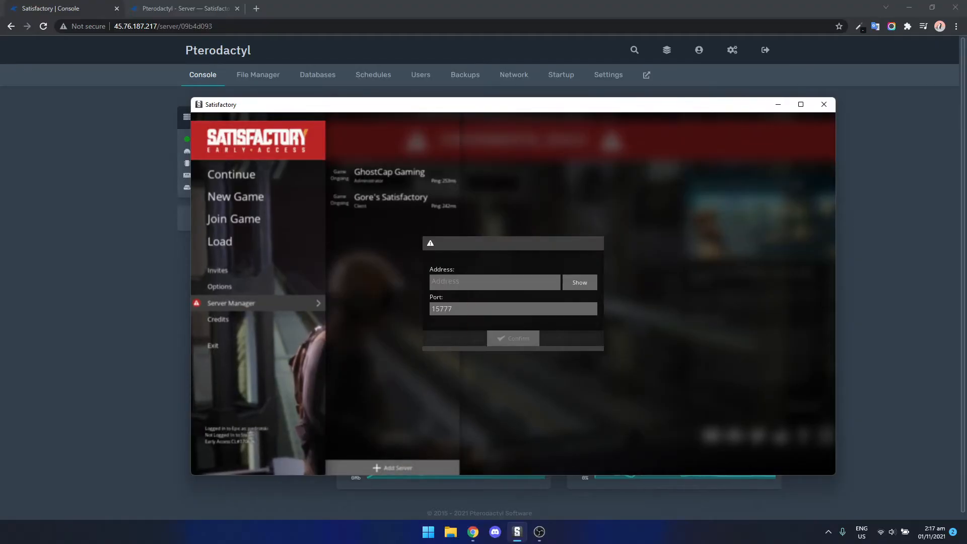
click(494, 282)
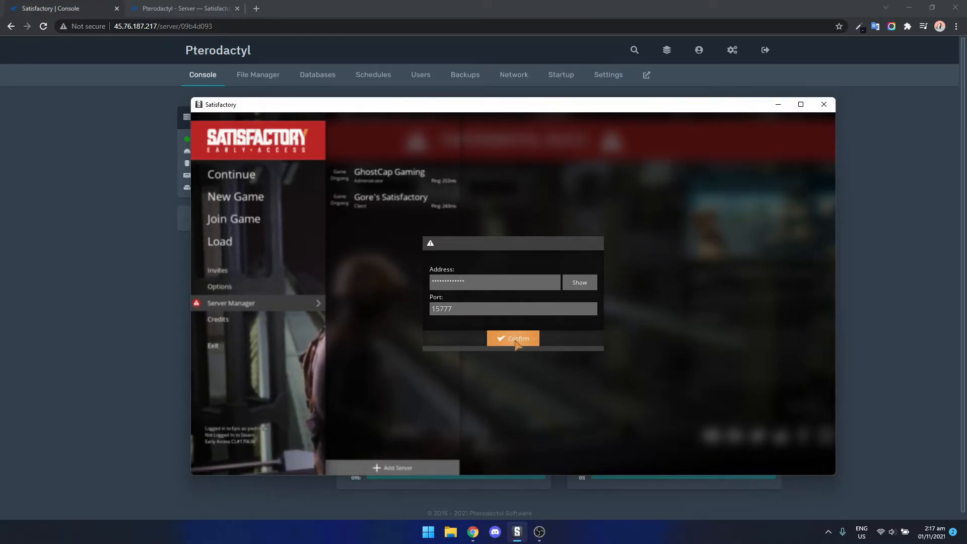
click(513, 338)
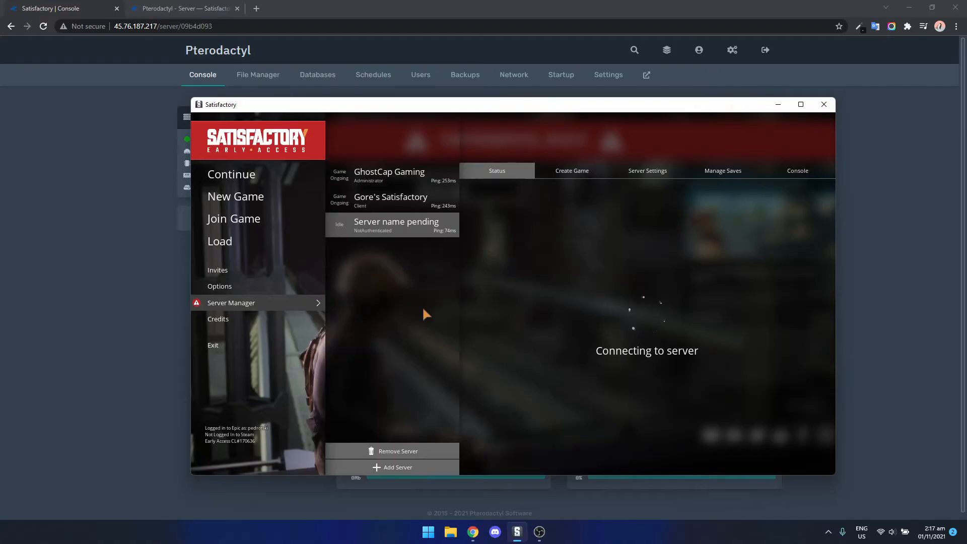
mouse_move(508, 319)
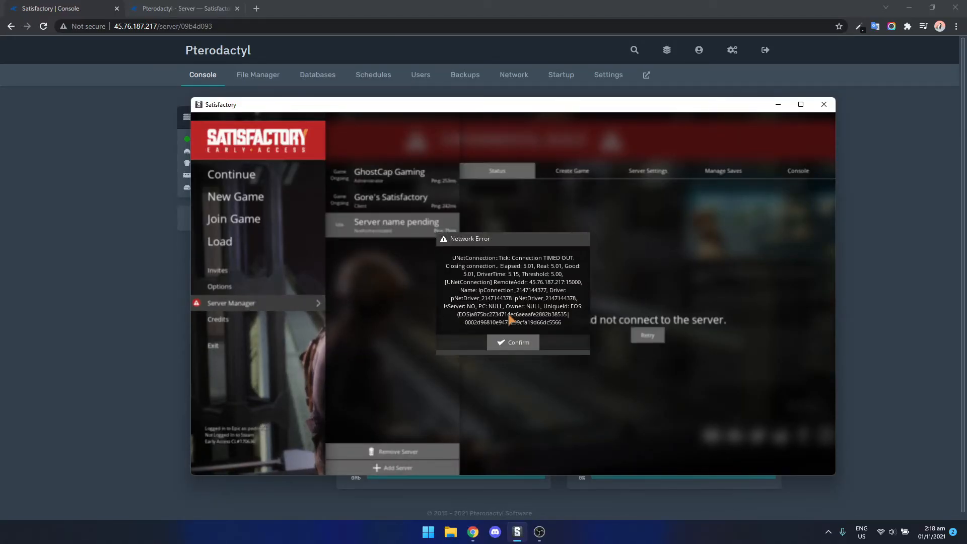
Dismiss the timeout error, reconnect, and name the server 'Satis Server'.
click(513, 342)
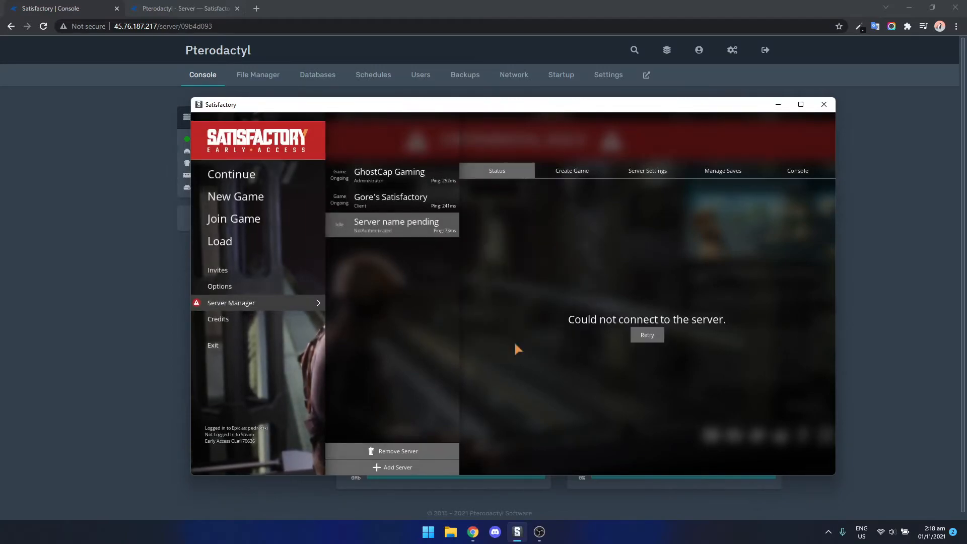
click(645, 334)
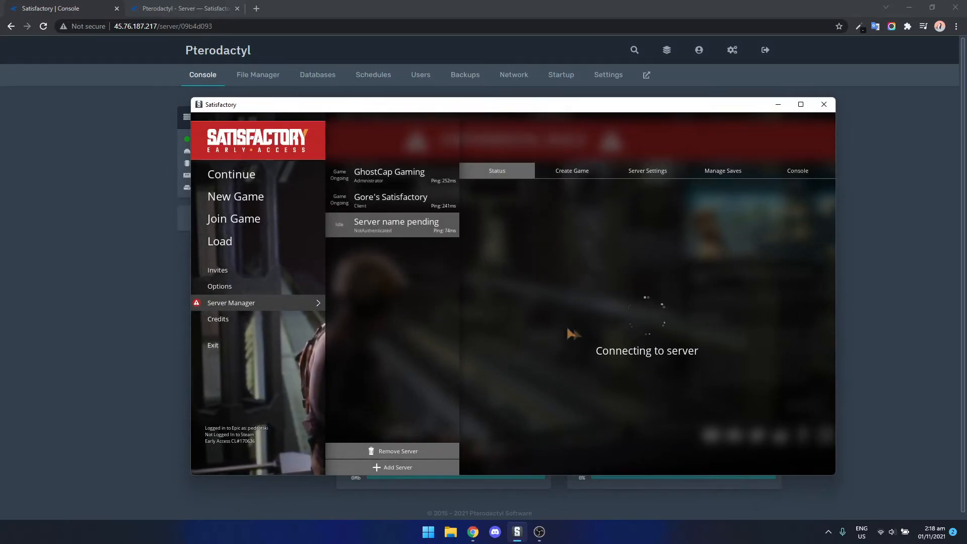
mouse_move(475, 287)
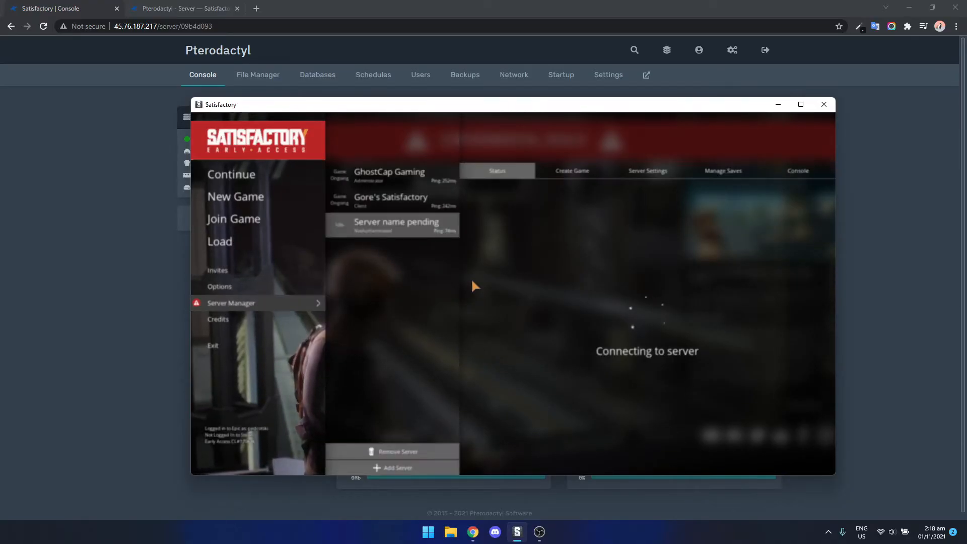
click(397, 225)
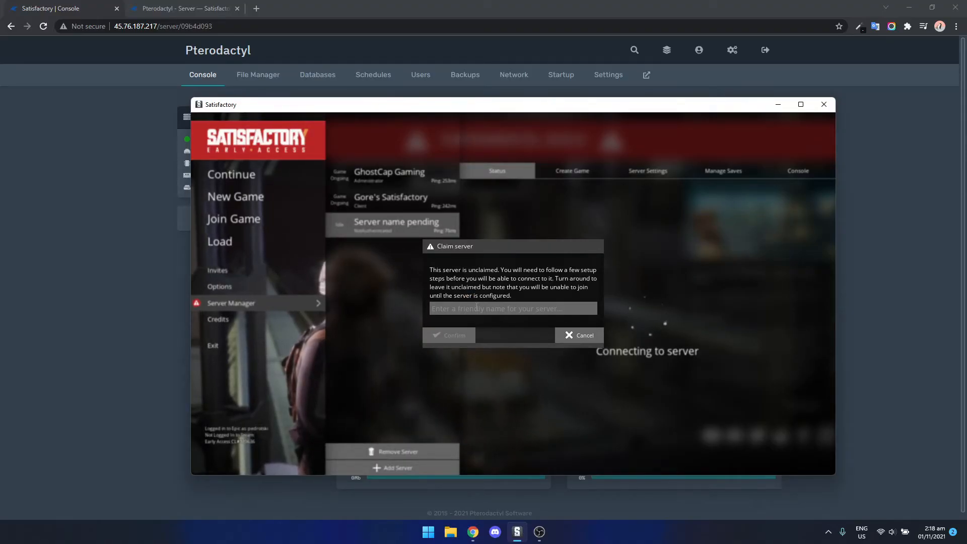
text(Satis Serve)
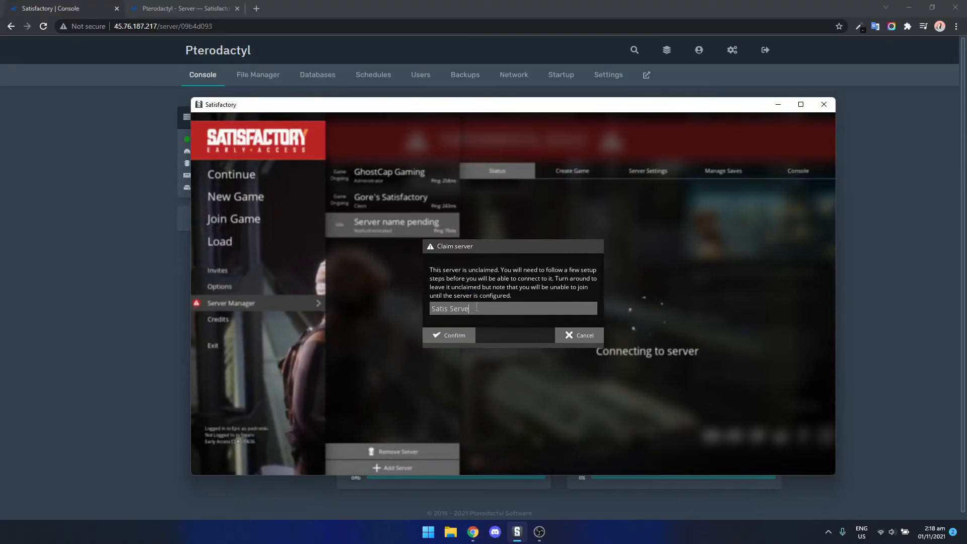
click(450, 335)
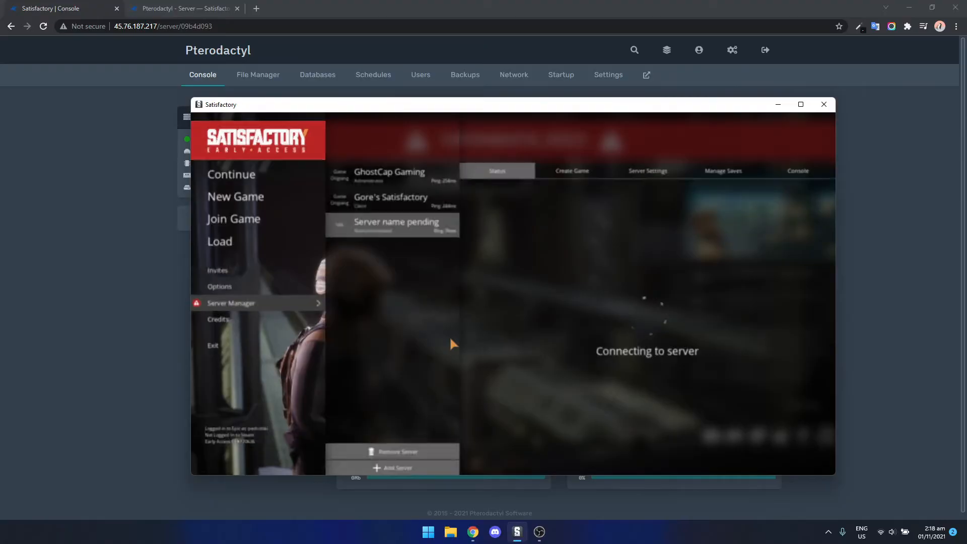
click(396, 222)
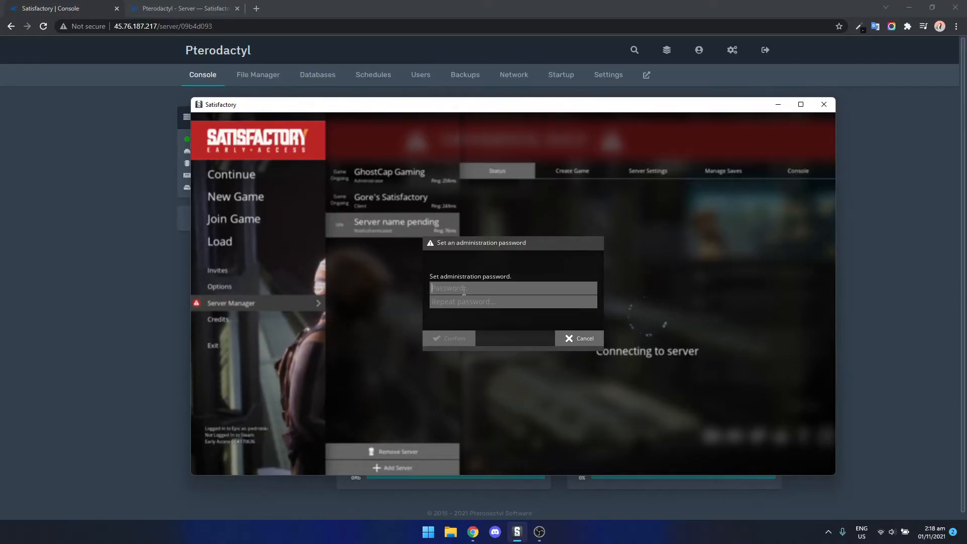
text(password)
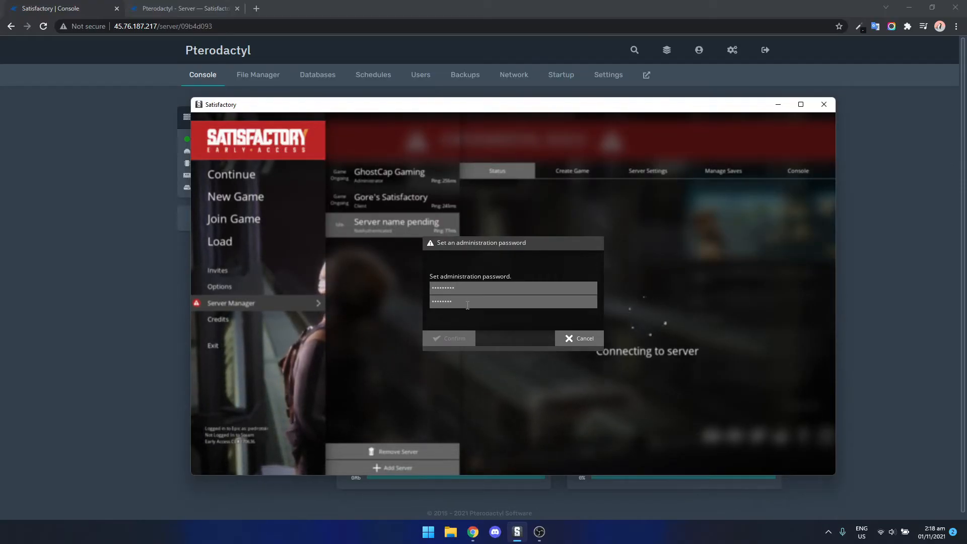
mouse_move(454, 337)
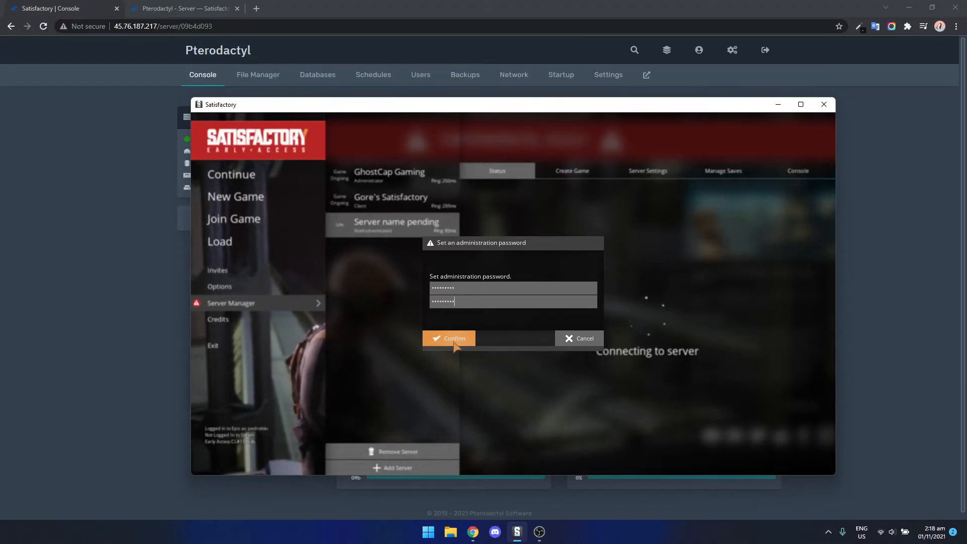
click(448, 338)
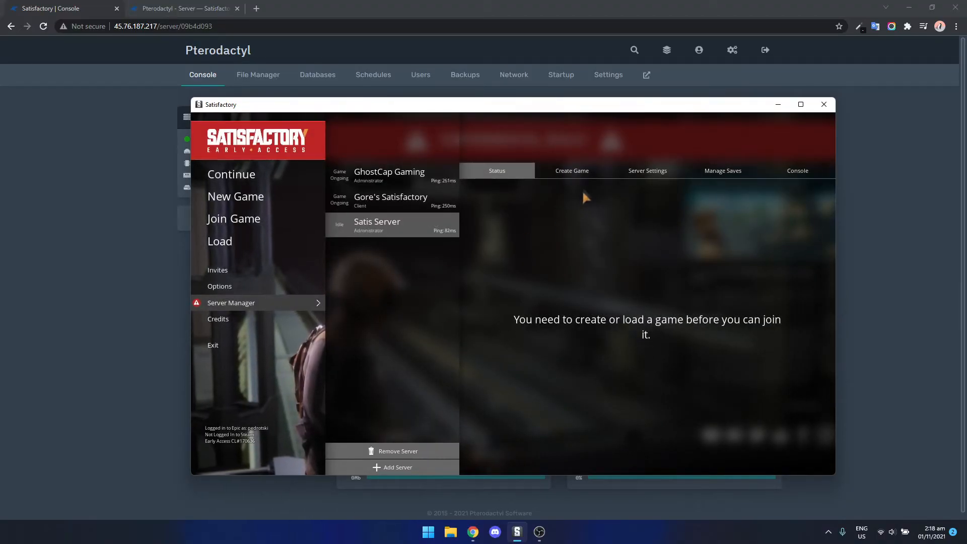
Create a Grass Fields game session 'lol' with join-on-load enabled.
click(571, 170)
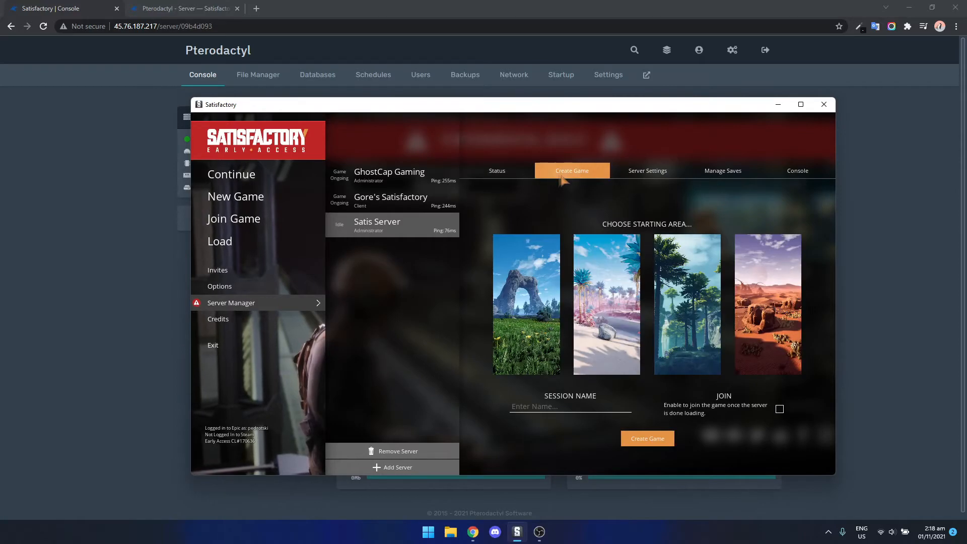
mouse_move(526, 296)
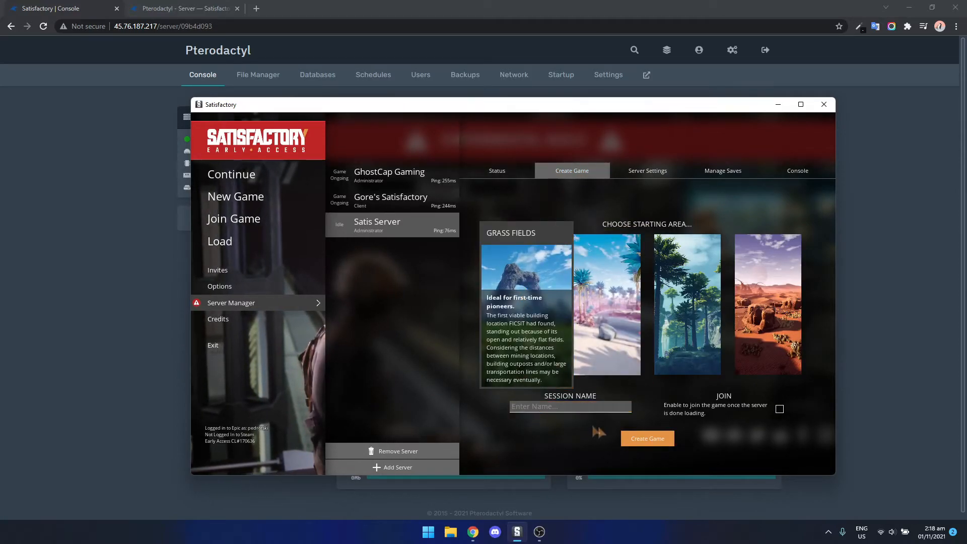
text(lol)
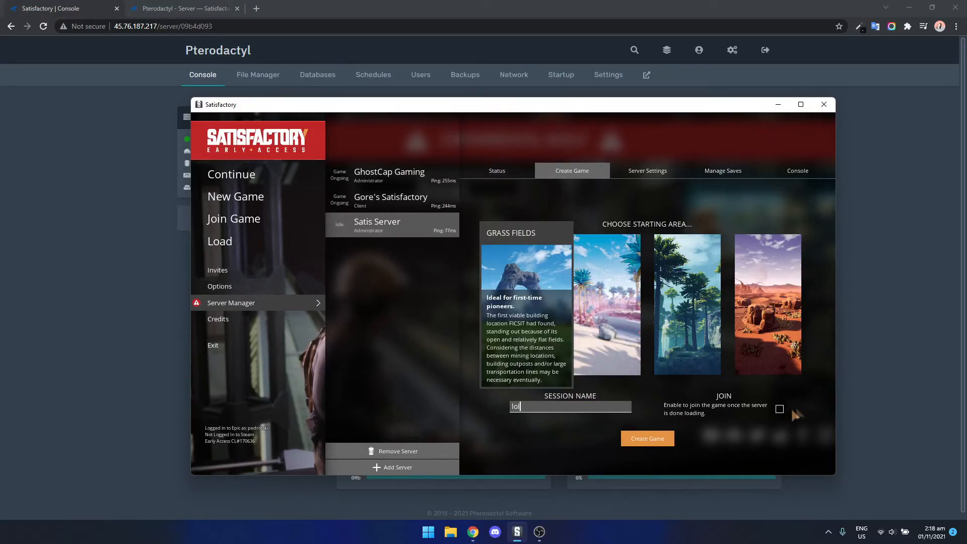
click(779, 409)
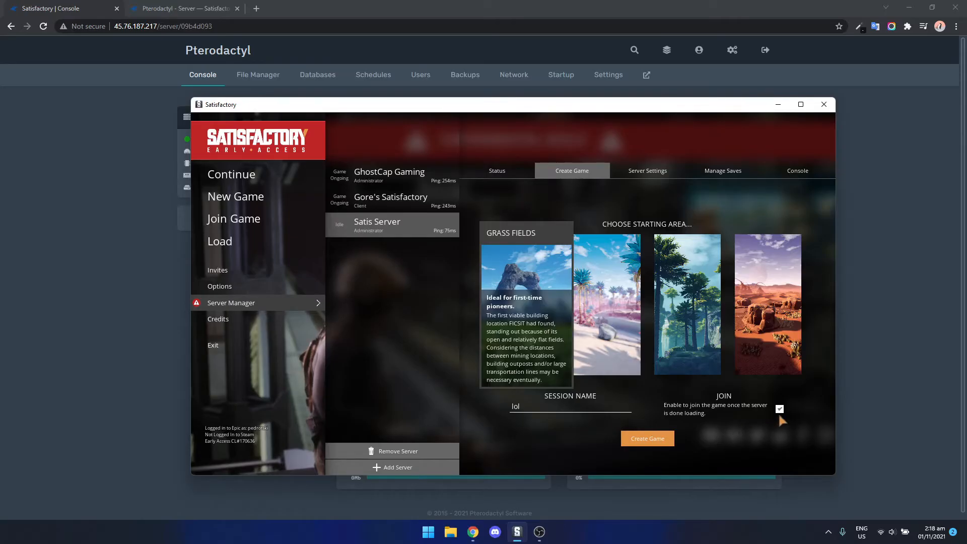
mouse_move(660, 447)
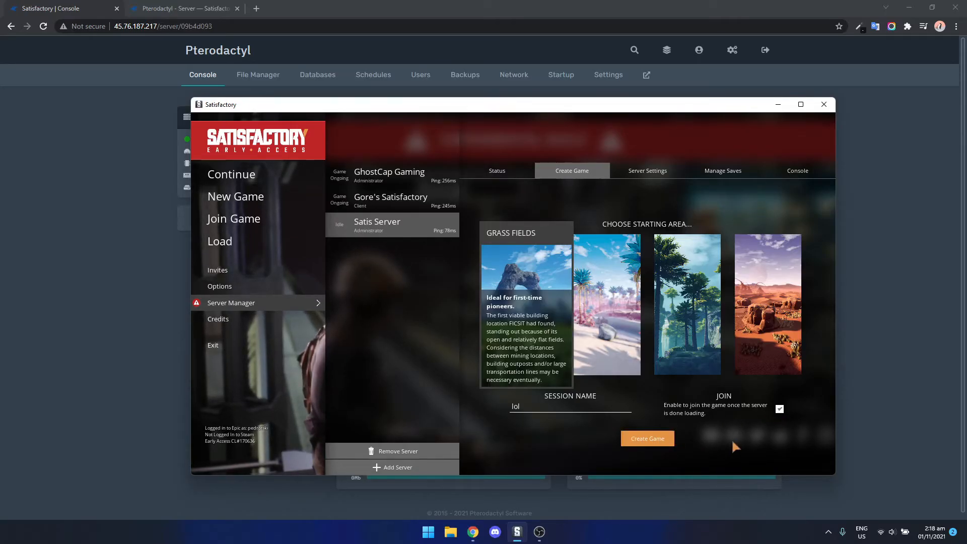
click(646, 437)
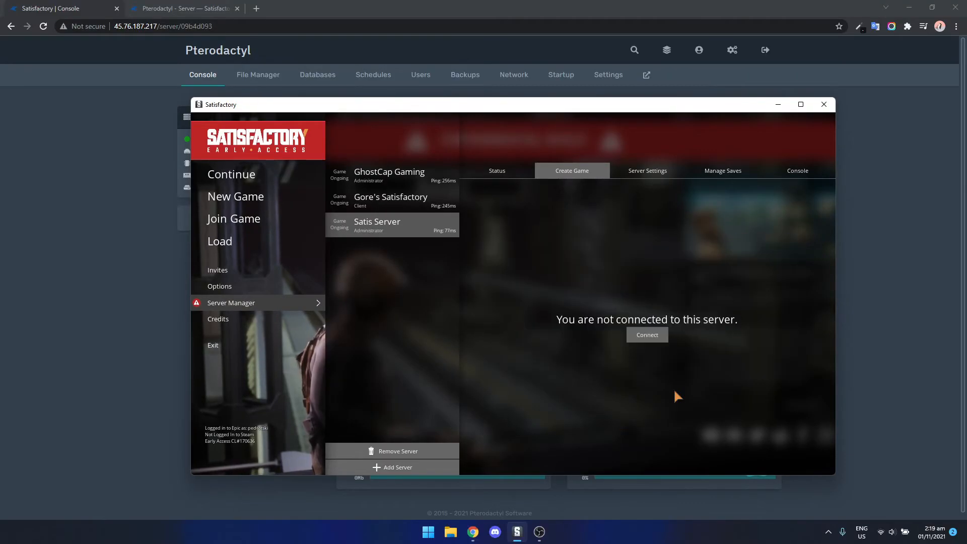
Connect to Satis Server, place The HUB, and return to the browser console.
click(646, 334)
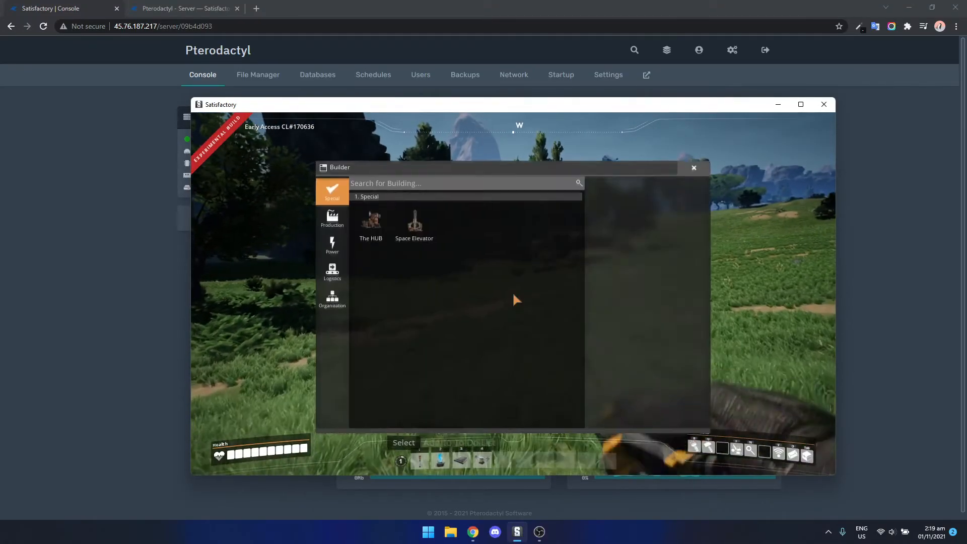
click(371, 222)
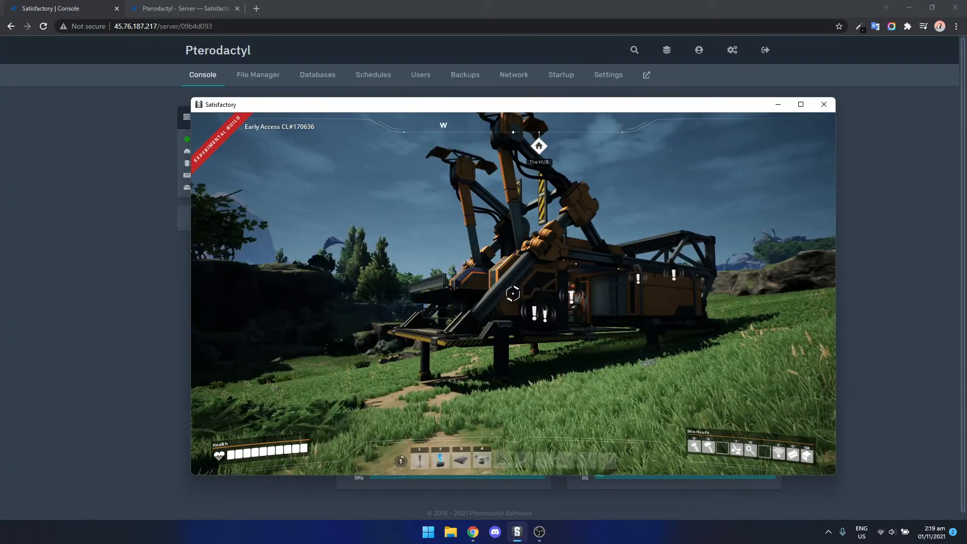
click(822, 104)
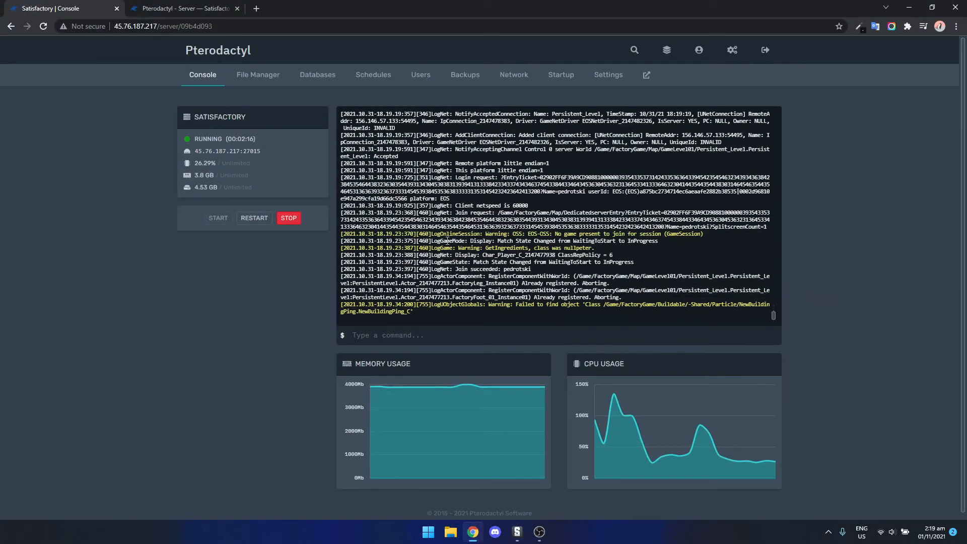
mouse_move(307, 142)
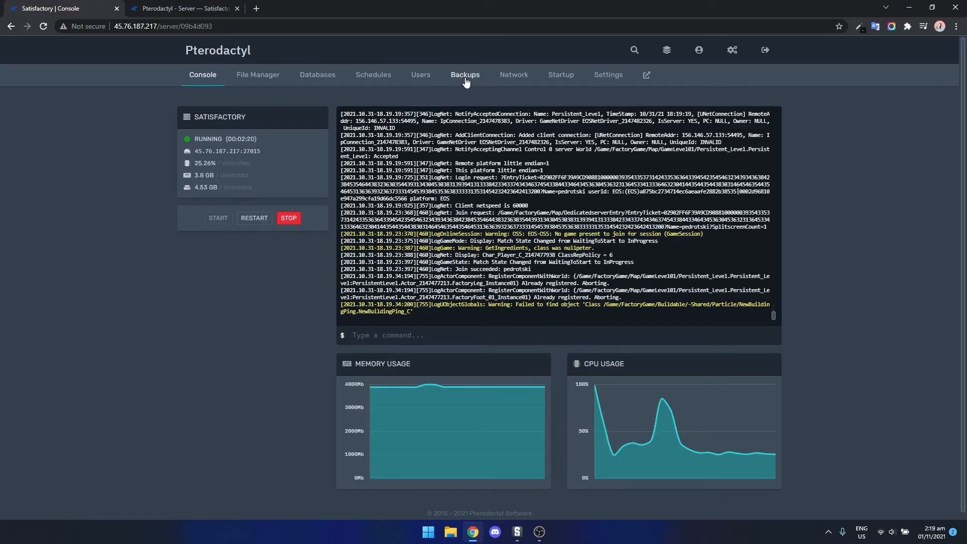
Set Backup Limit to 5, update the build configuration, and return to Backups.
click(464, 74)
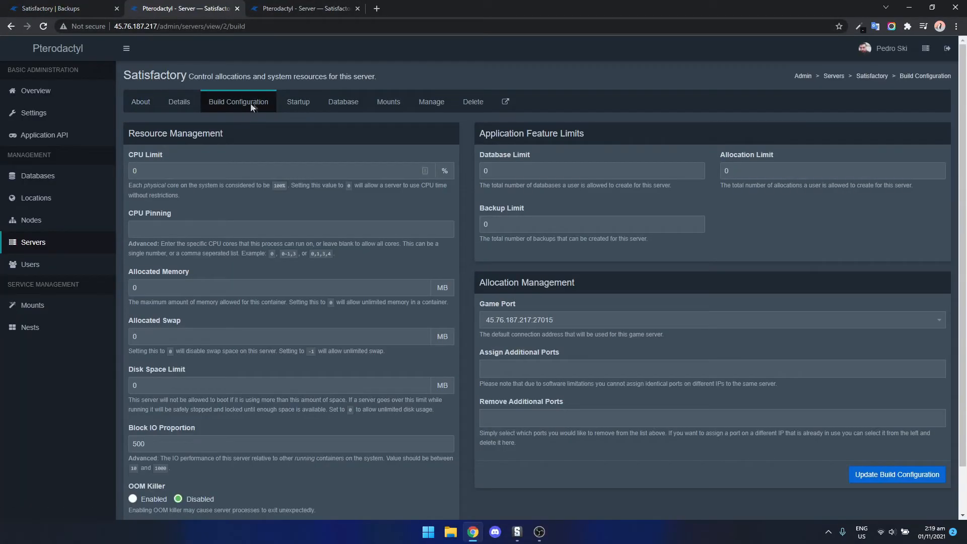
click(591, 223)
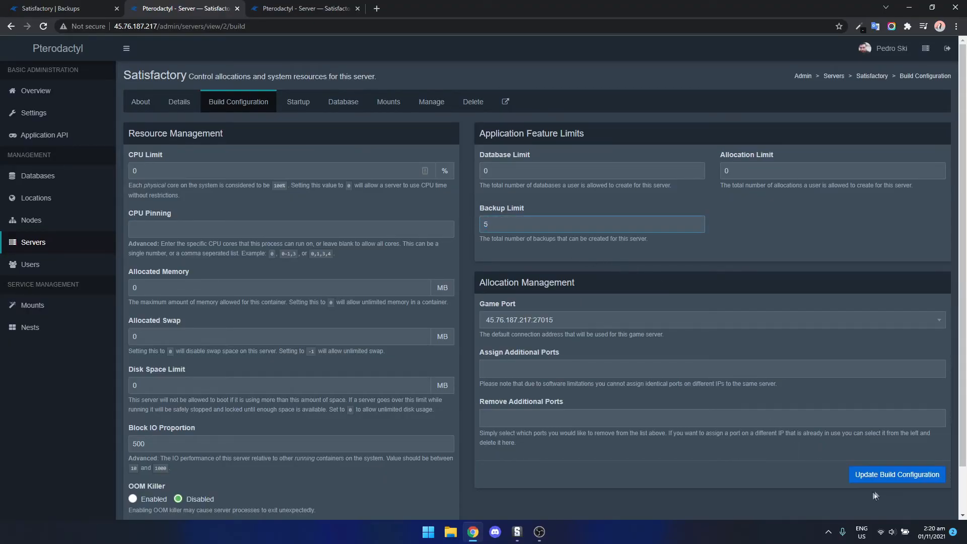
click(895, 474)
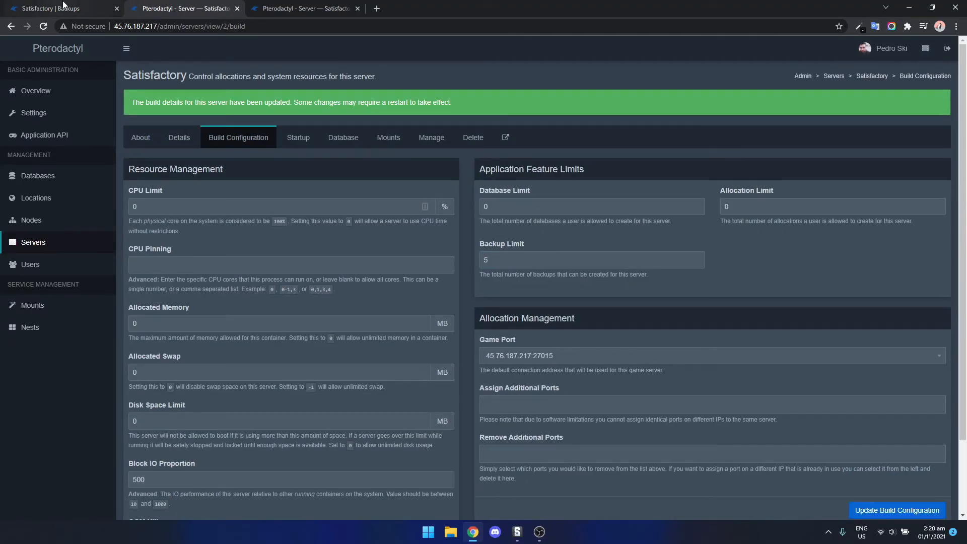
click(55, 8)
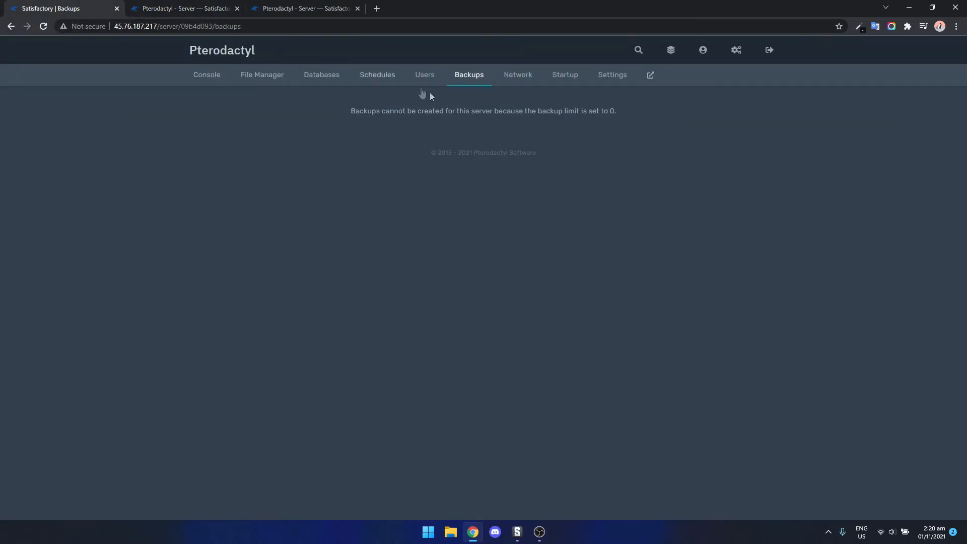
Create and start a backup named 'lol1'.
click(749, 137)
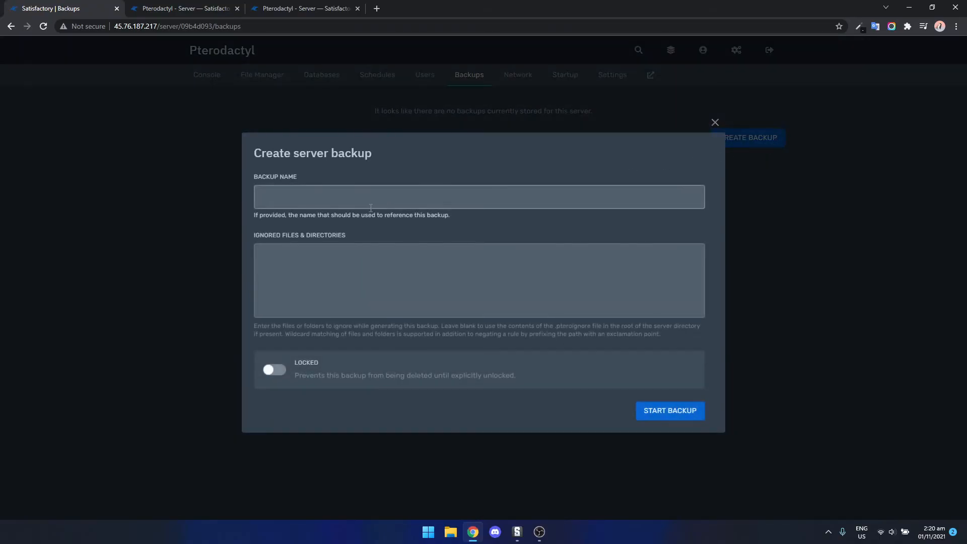
text(lol1)
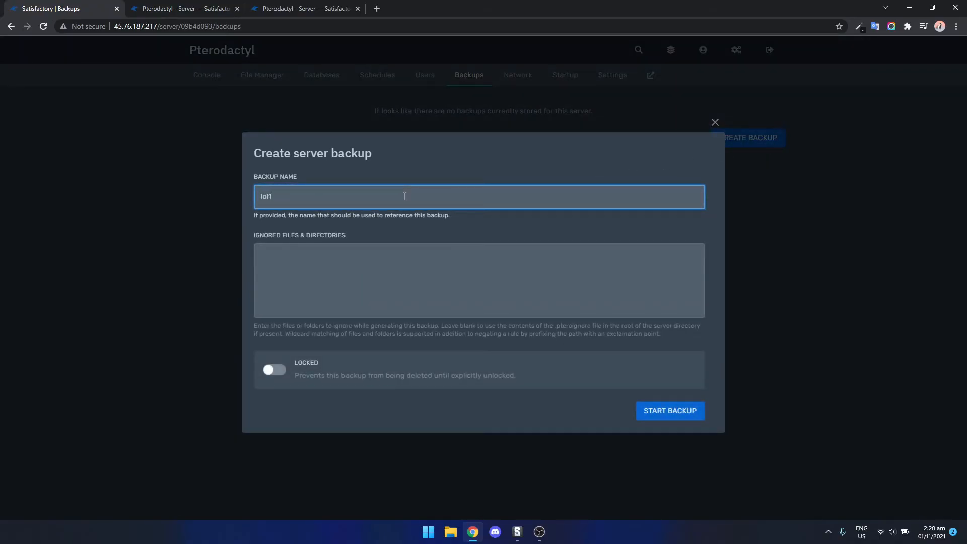
click(670, 410)
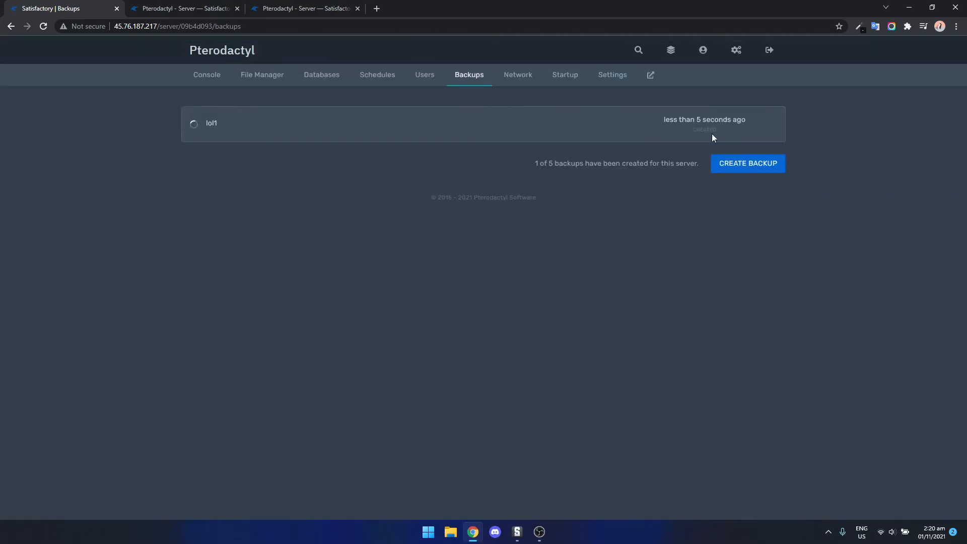
mouse_move(377, 80)
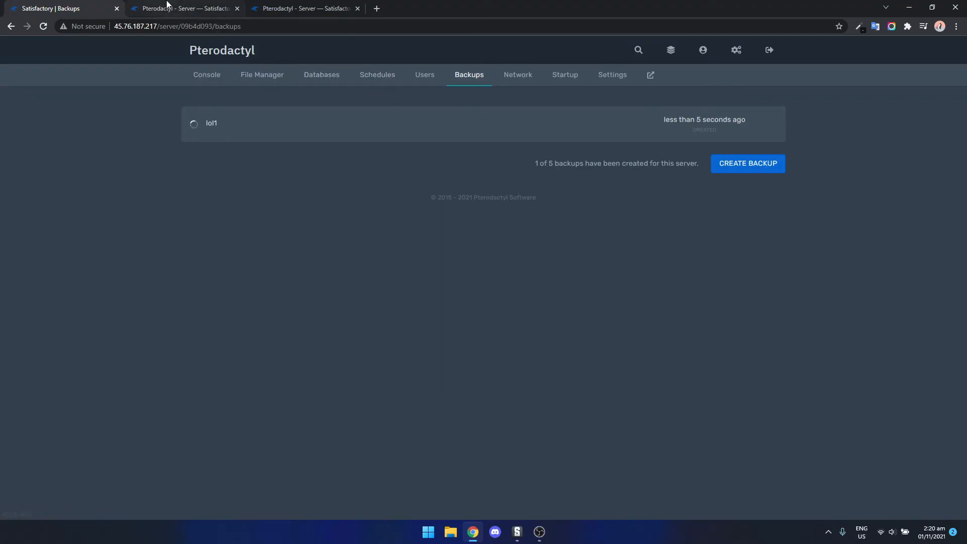
mouse_move(183, 8)
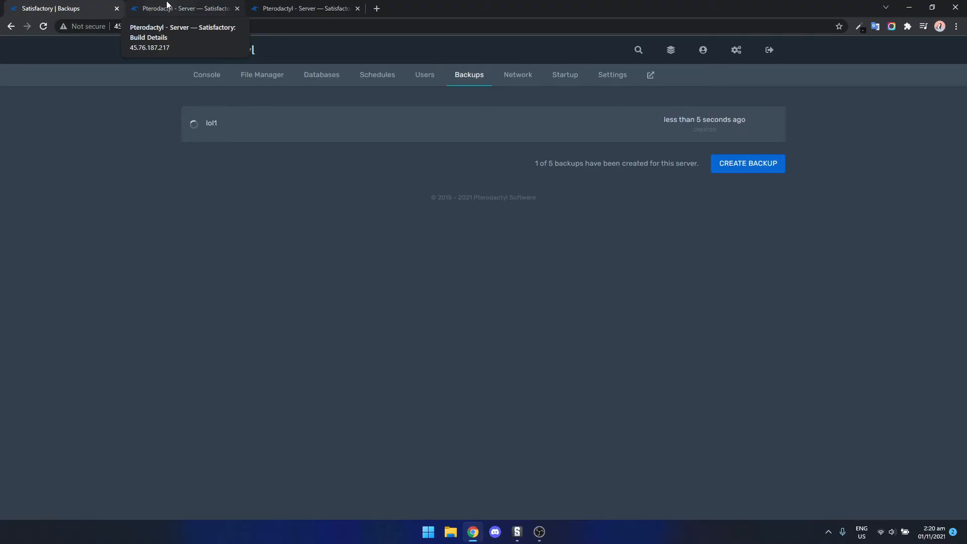
mouse_move(274, 62)
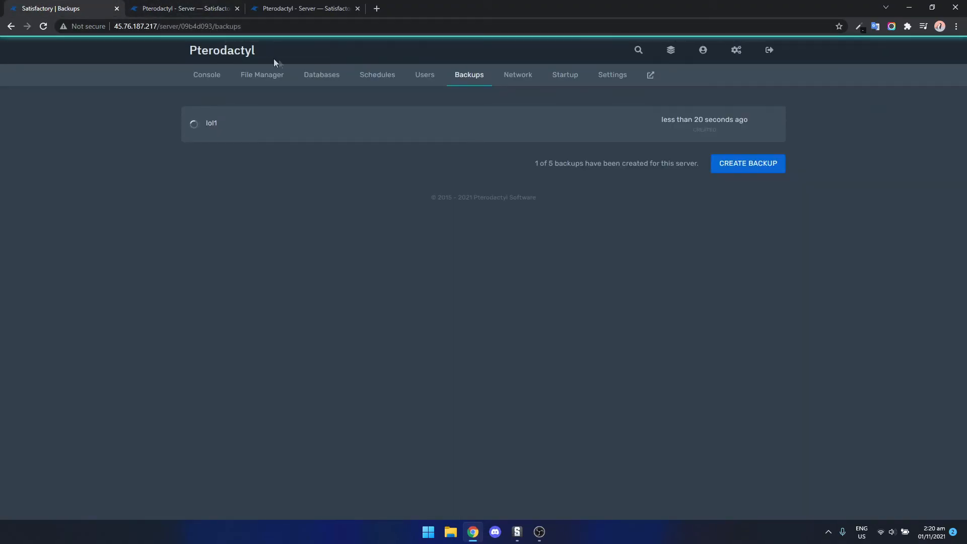
mouse_move(336, 176)
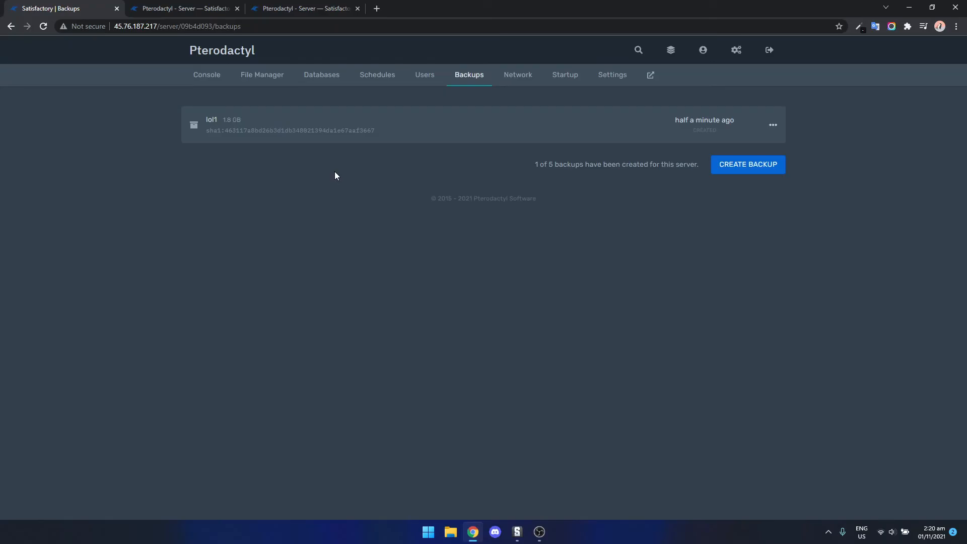
mouse_move(376, 75)
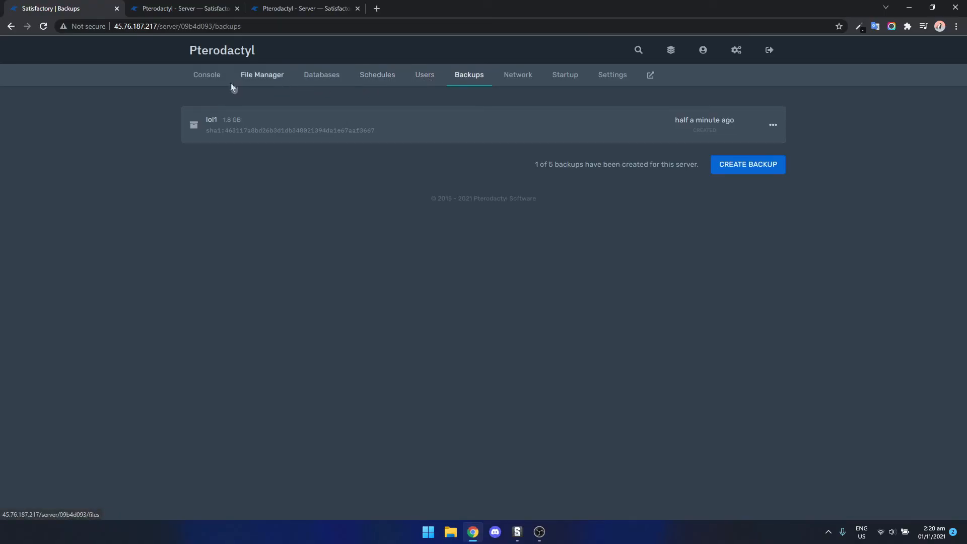
View the empty Users list, cancel a new subuser invite, and return to Console.
click(206, 75)
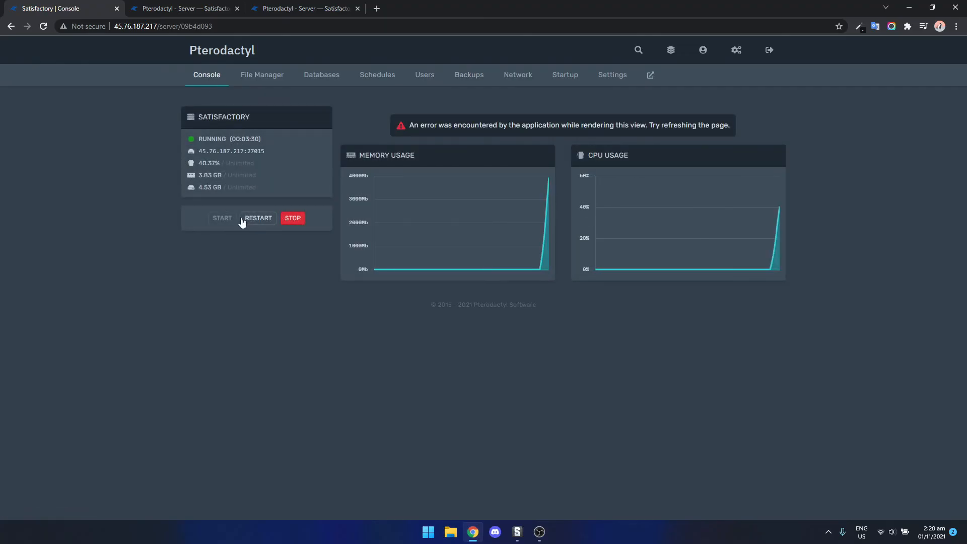
mouse_move(424, 74)
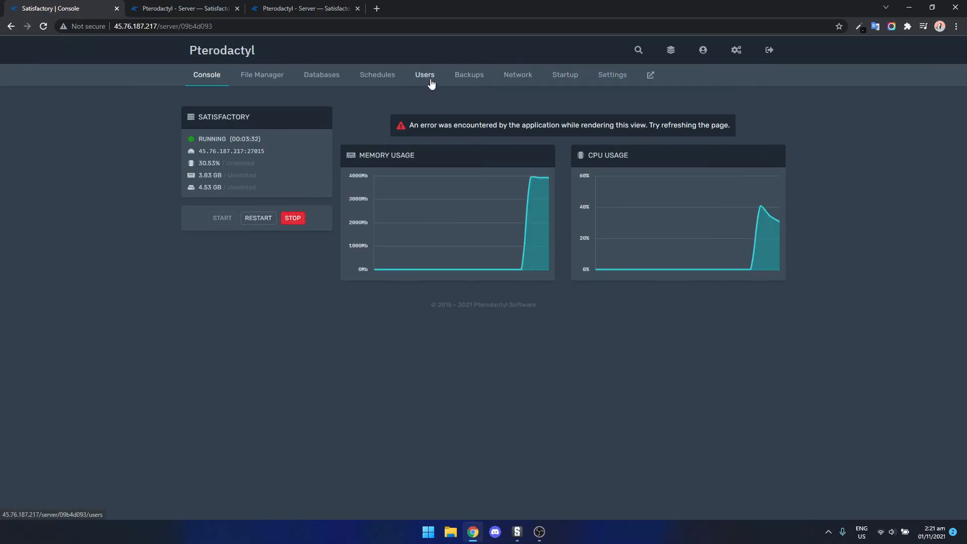
click(424, 74)
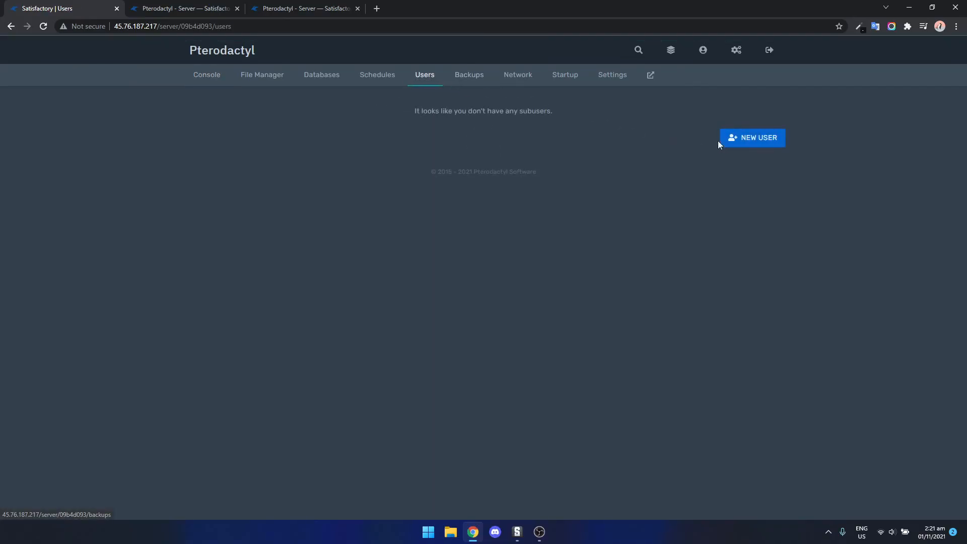
click(751, 137)
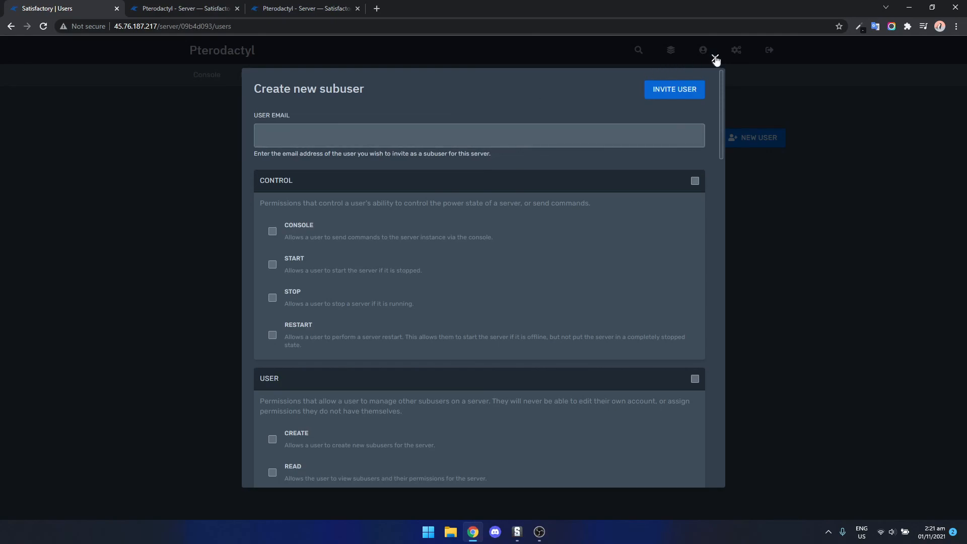
click(713, 60)
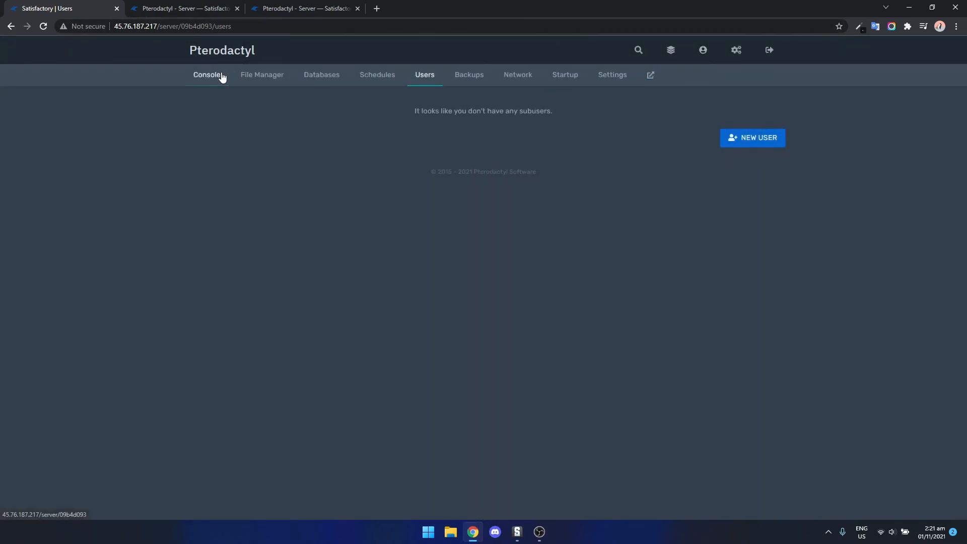
click(207, 74)
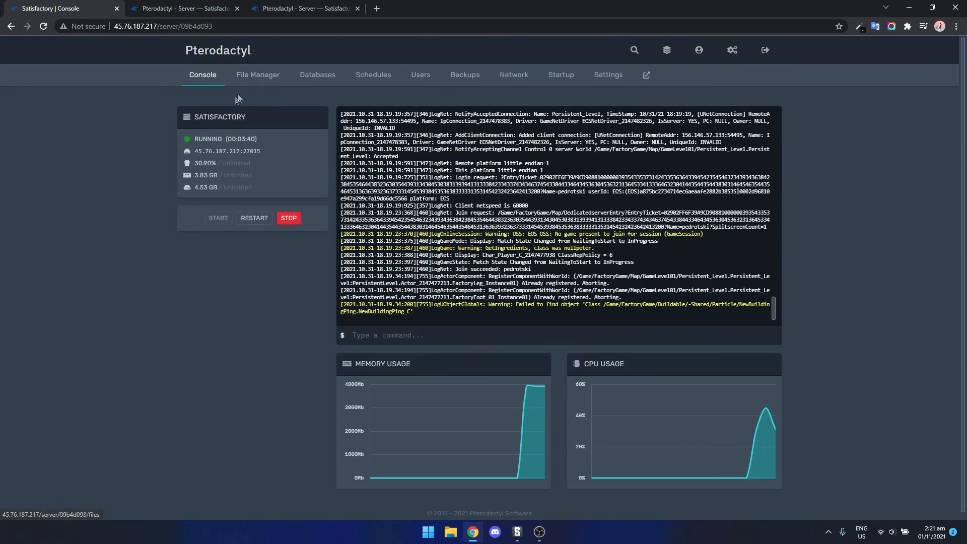
mouse_move(141, 121)
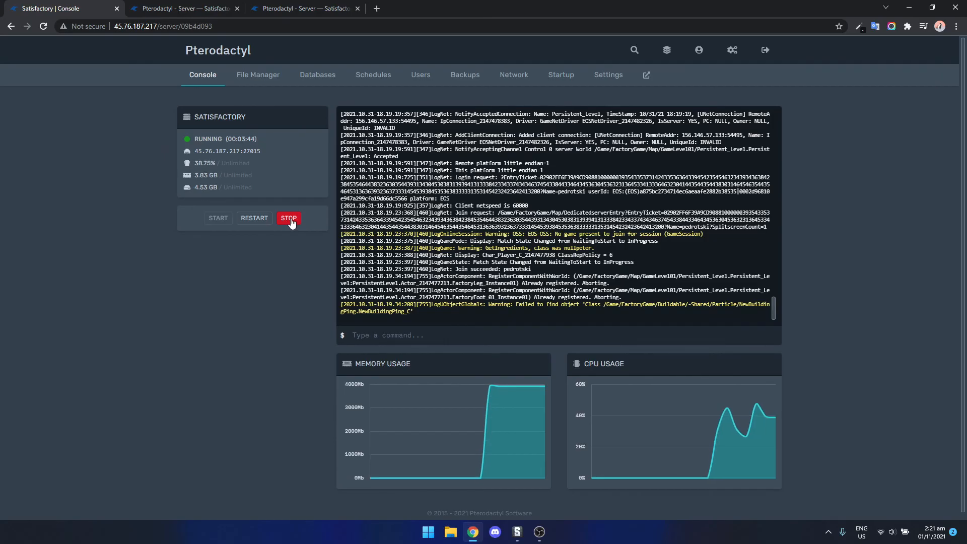
mouse_move(281, 224)
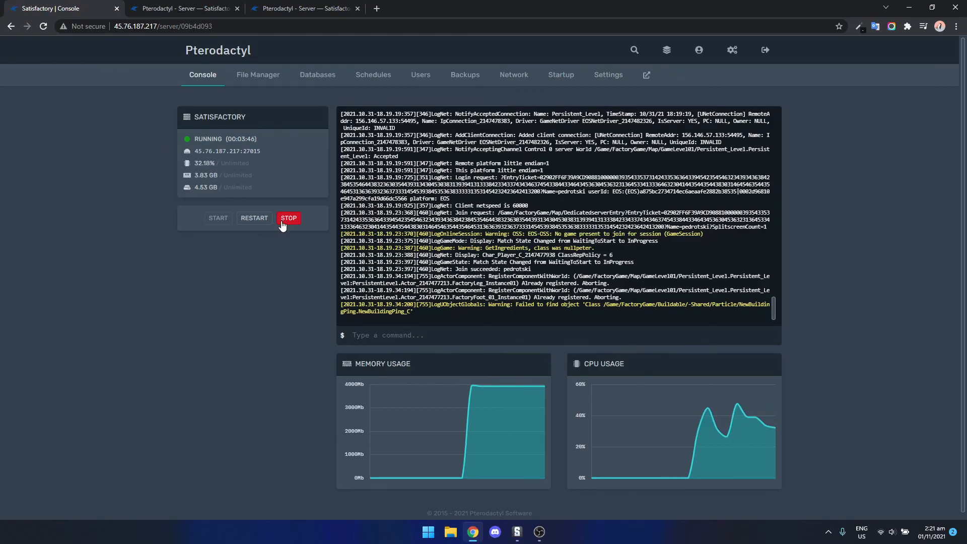